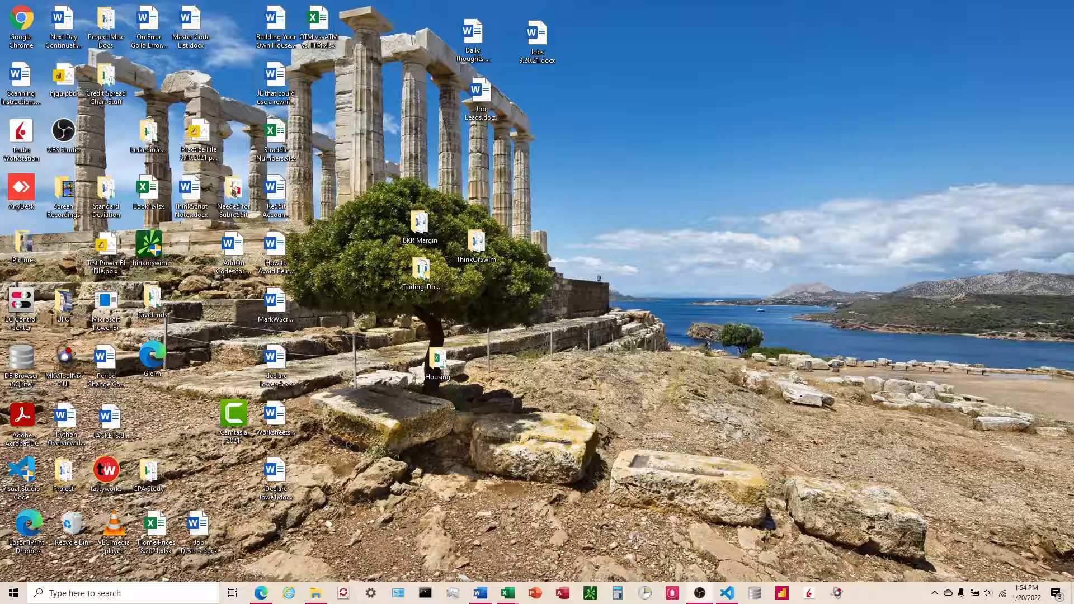
mouse_move(894, 349)
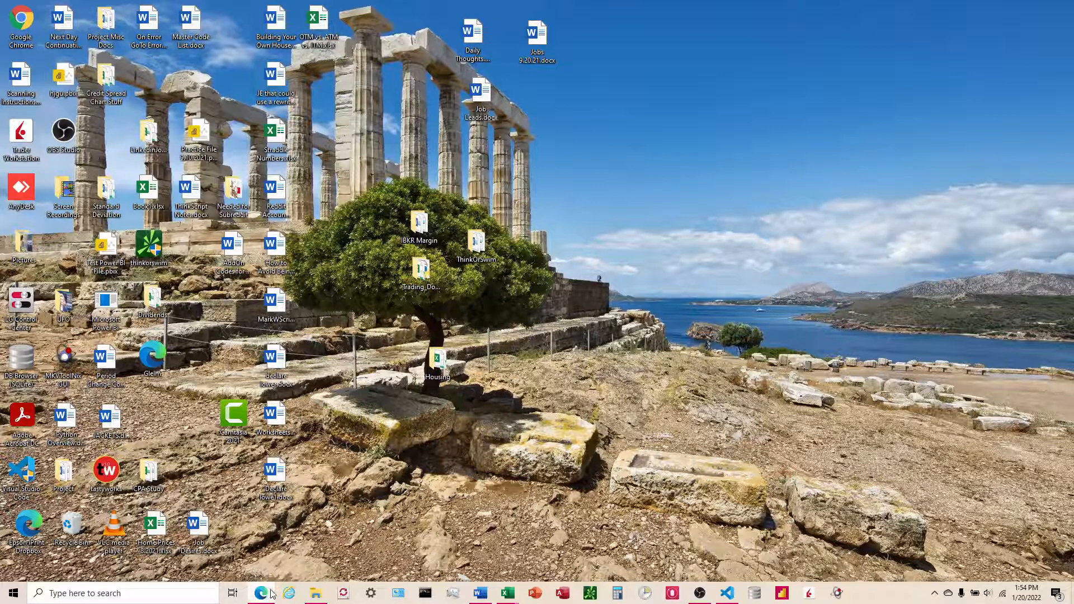
Search Google for pip install and open the pip documentation on its Windows usage tab.
right_click(260, 593)
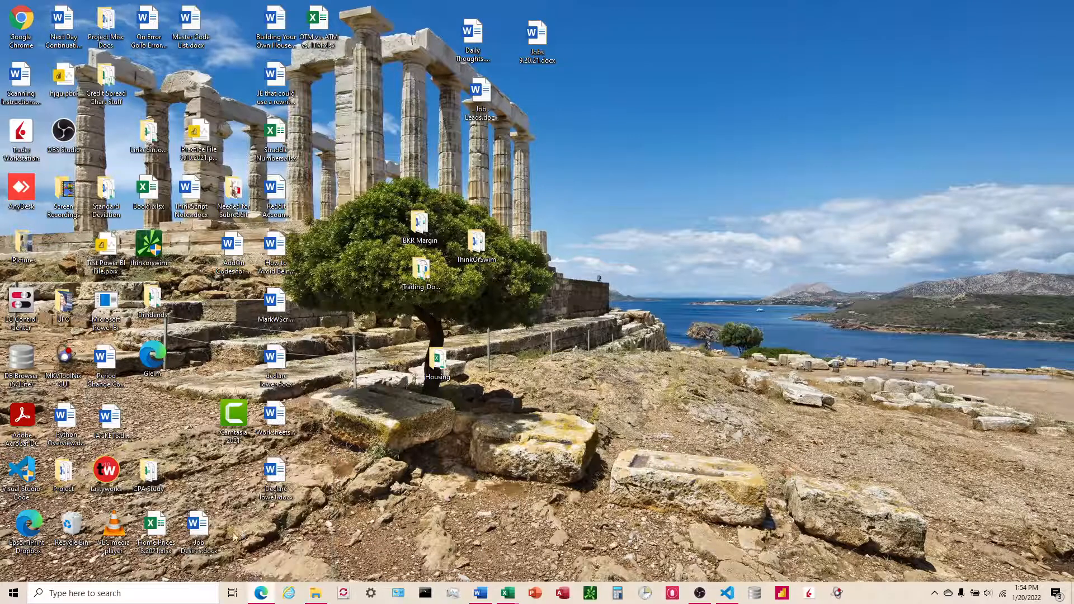
click(289, 593)
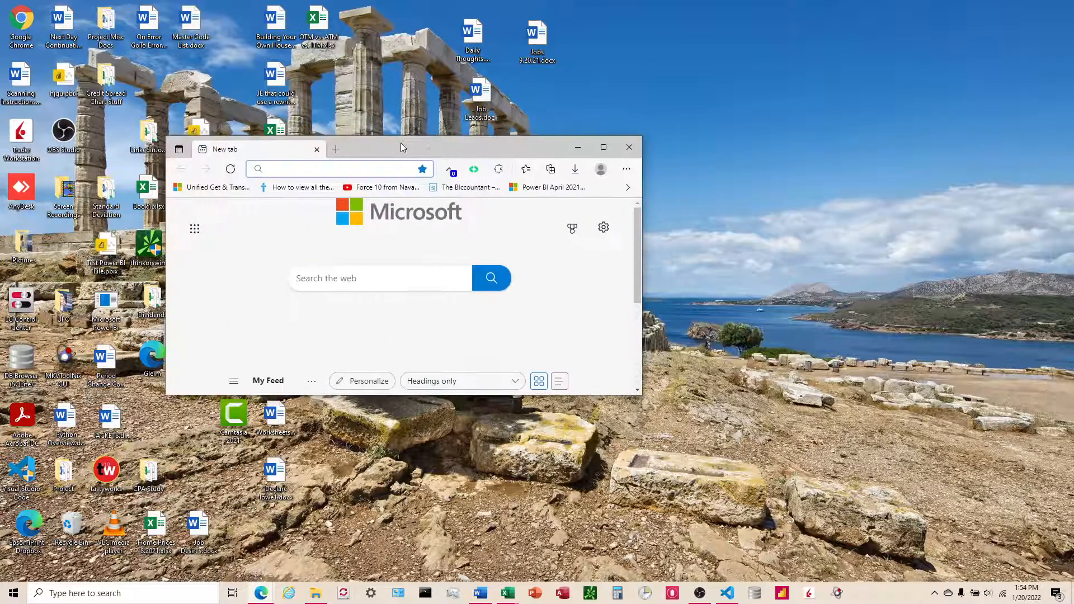
click(602, 147)
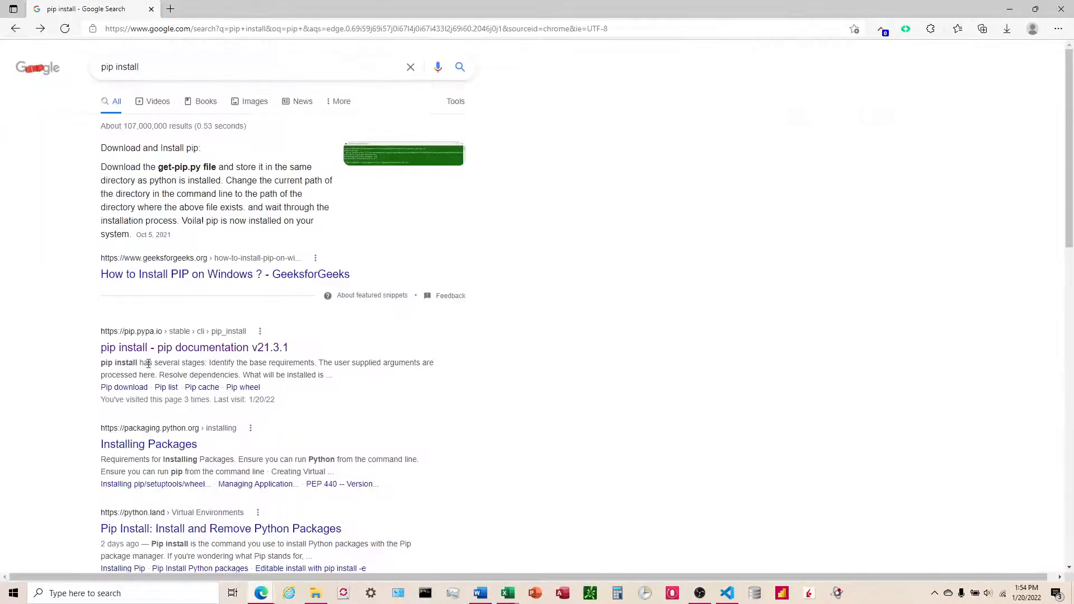
click(194, 347)
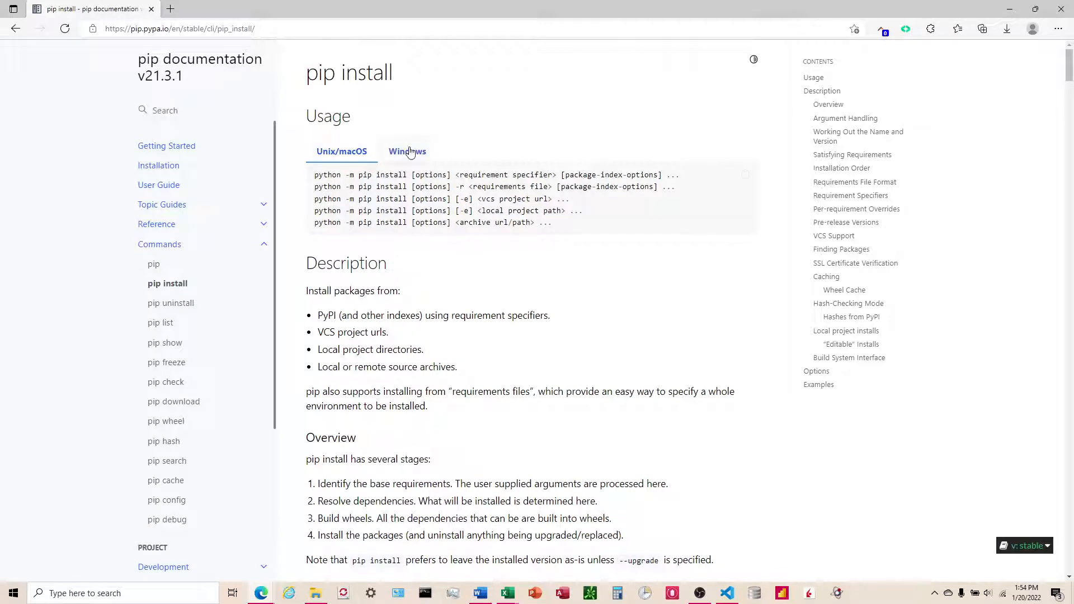
click(406, 151)
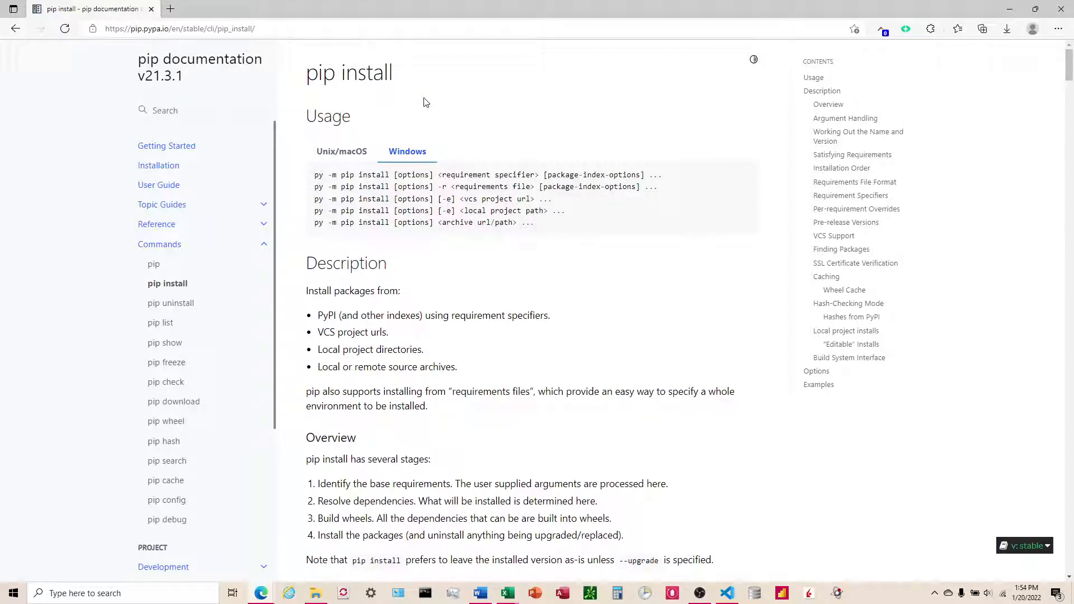
mouse_move(386, 94)
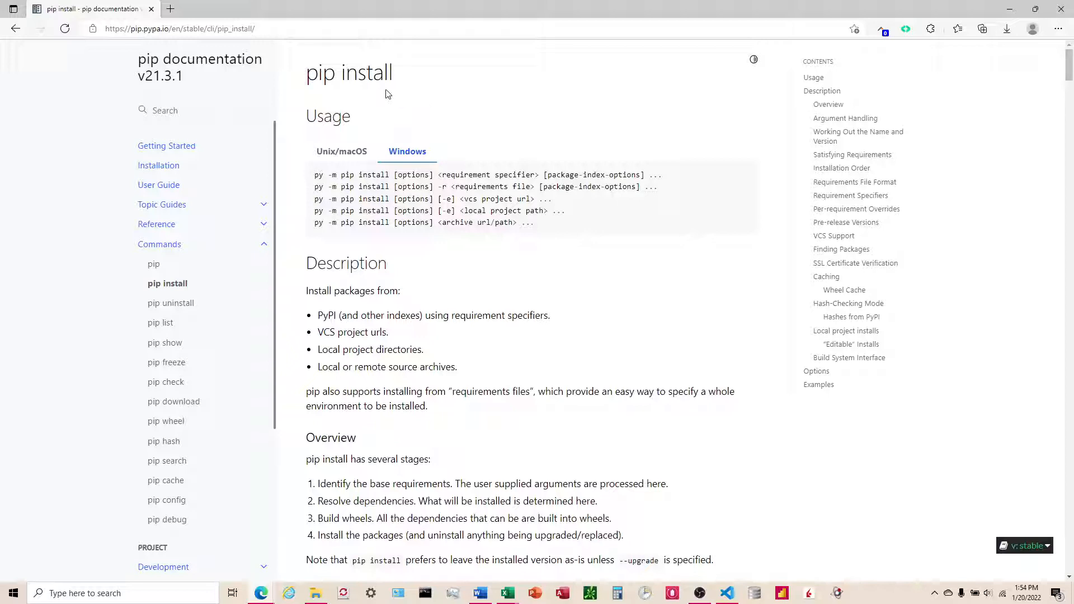
click(206, 29)
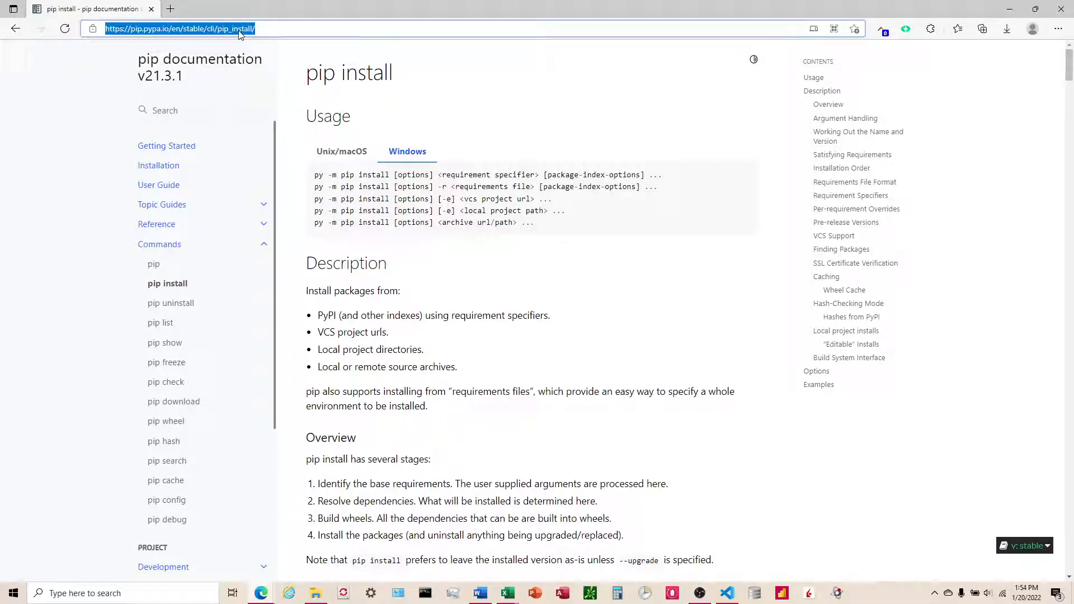
Search for robinstocks and open the Robin Stocks Installing page showing its pip command.
text(robinstocks)
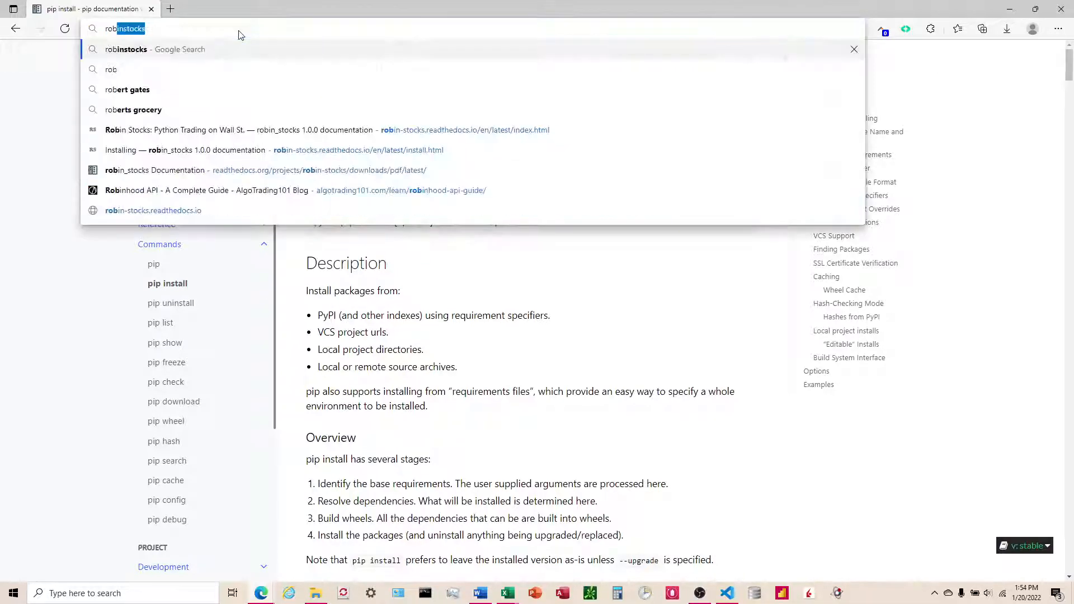
key(Enter)
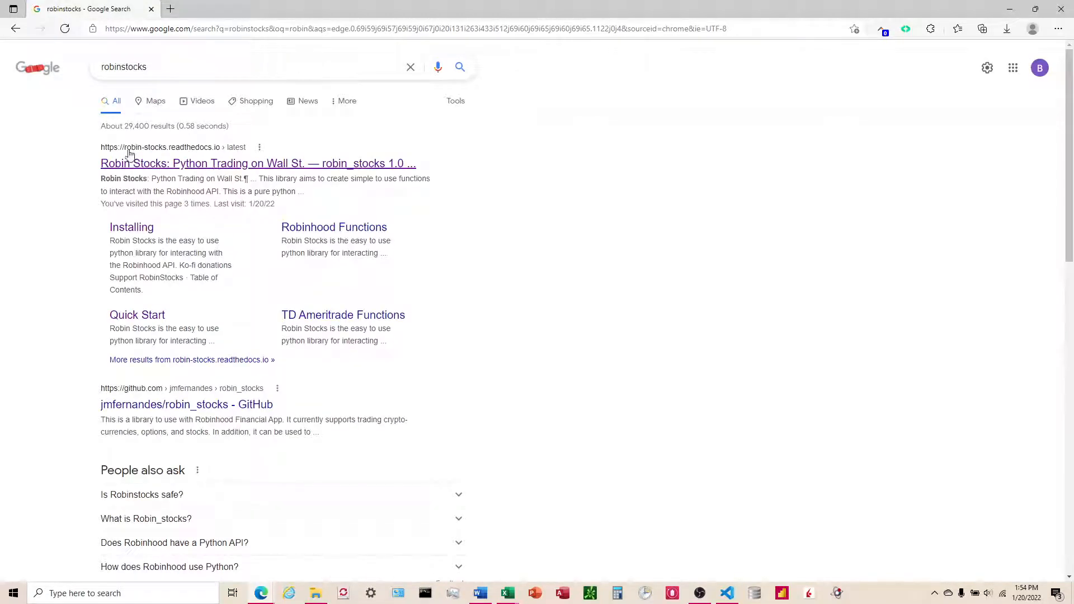
click(258, 162)
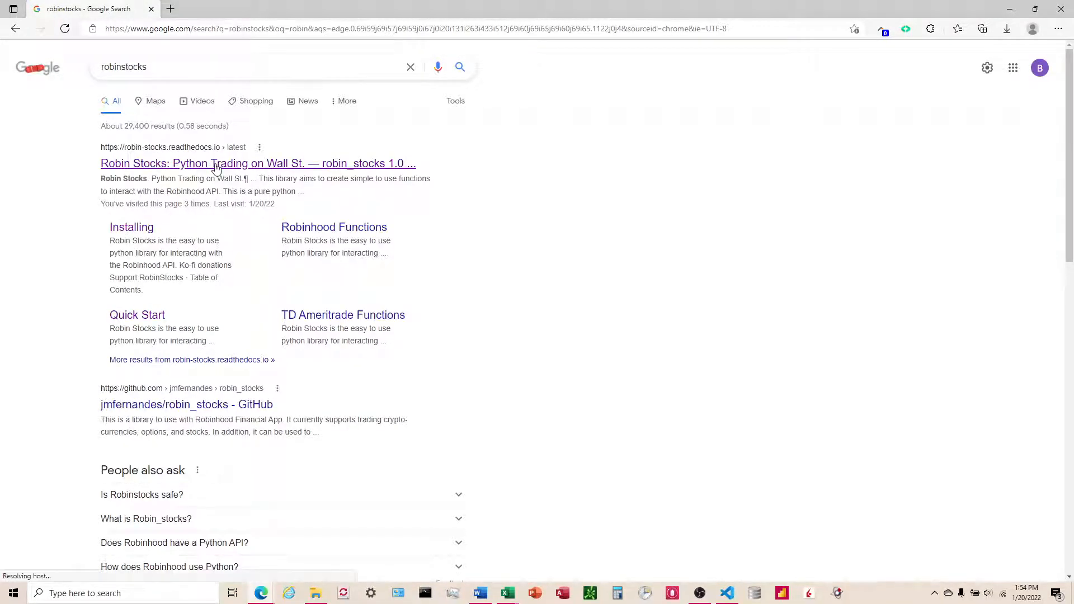
mouse_move(131, 227)
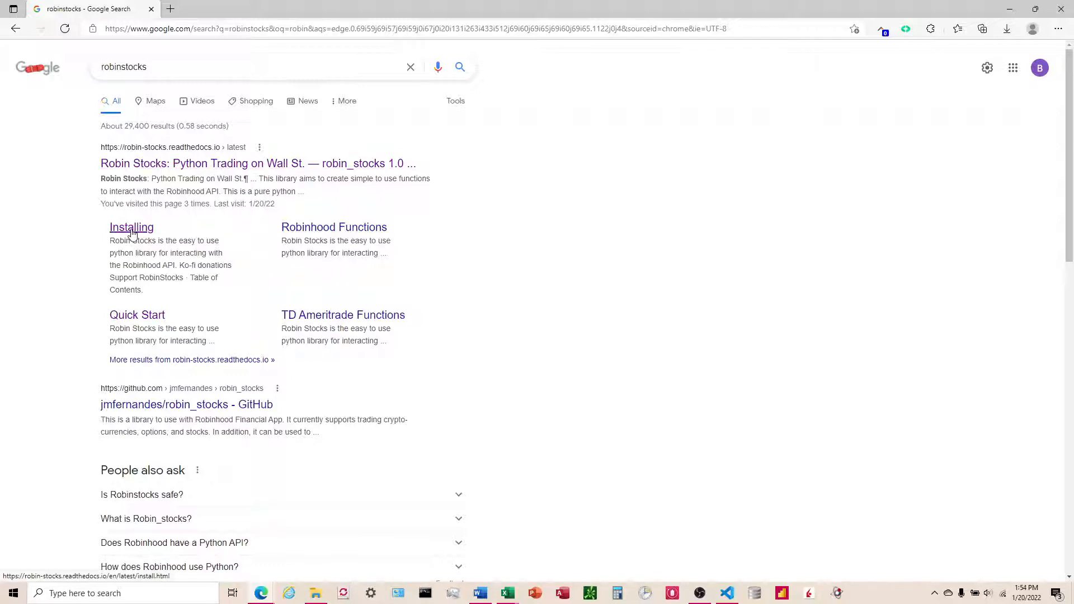
click(131, 227)
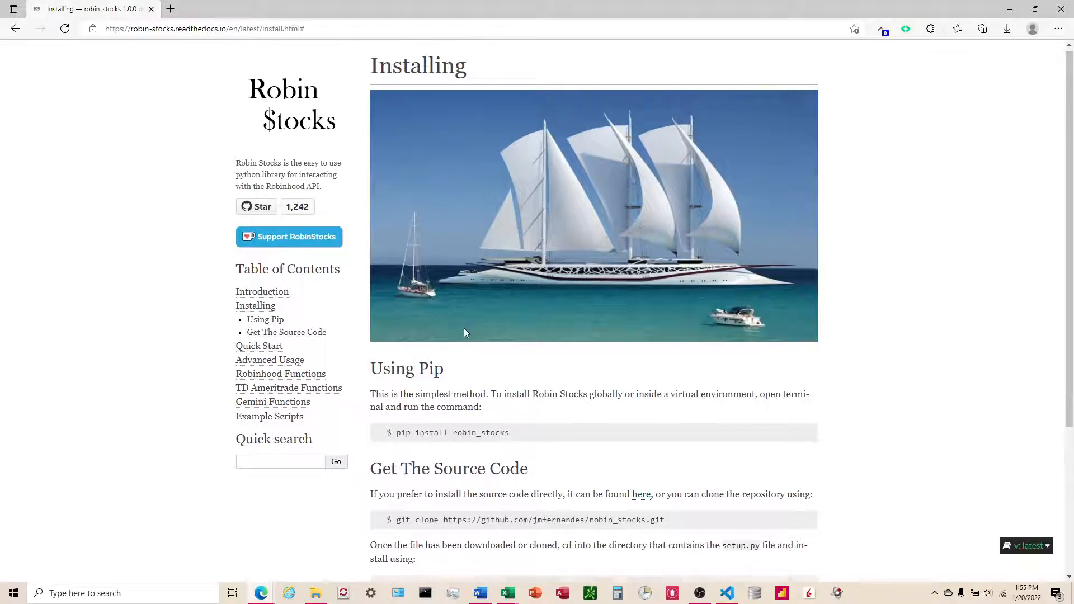
scroll(down, 3)
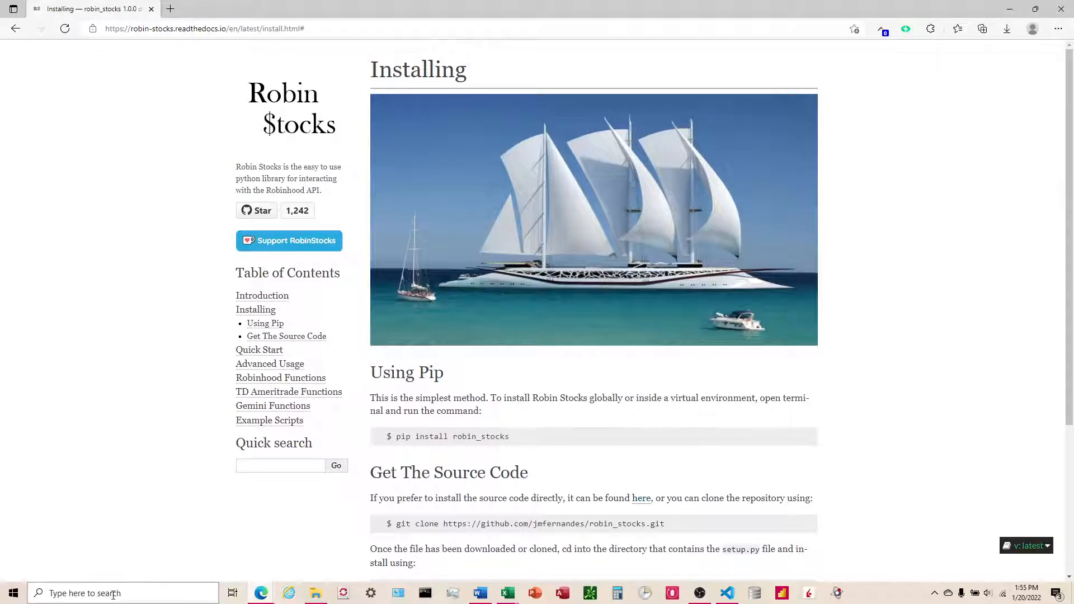
Run pip install robin_stocks in Command Prompt, then close the window.
click(123, 592)
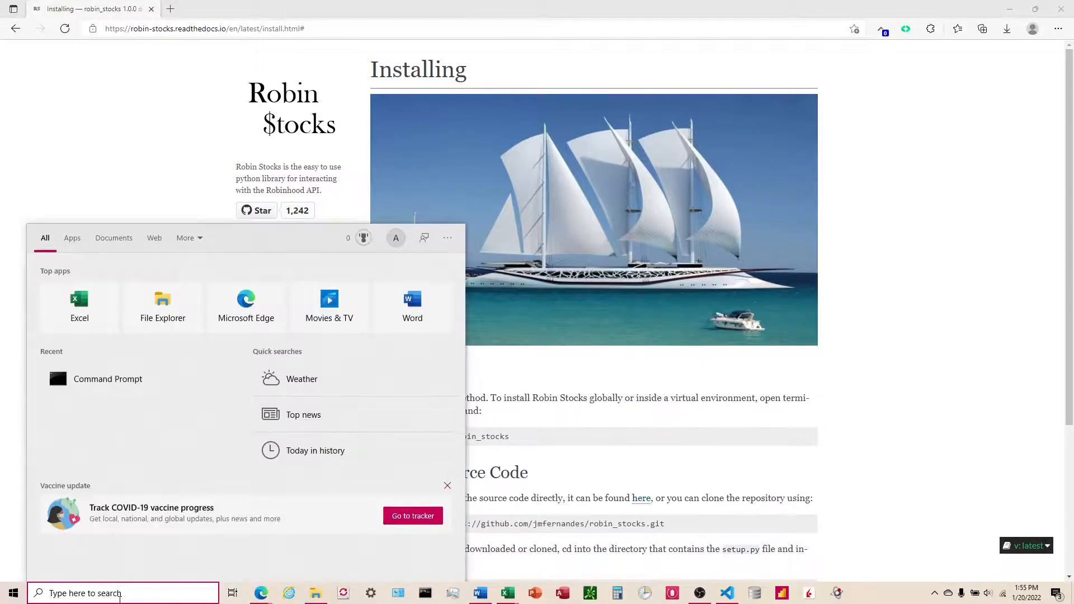
text(terminal)
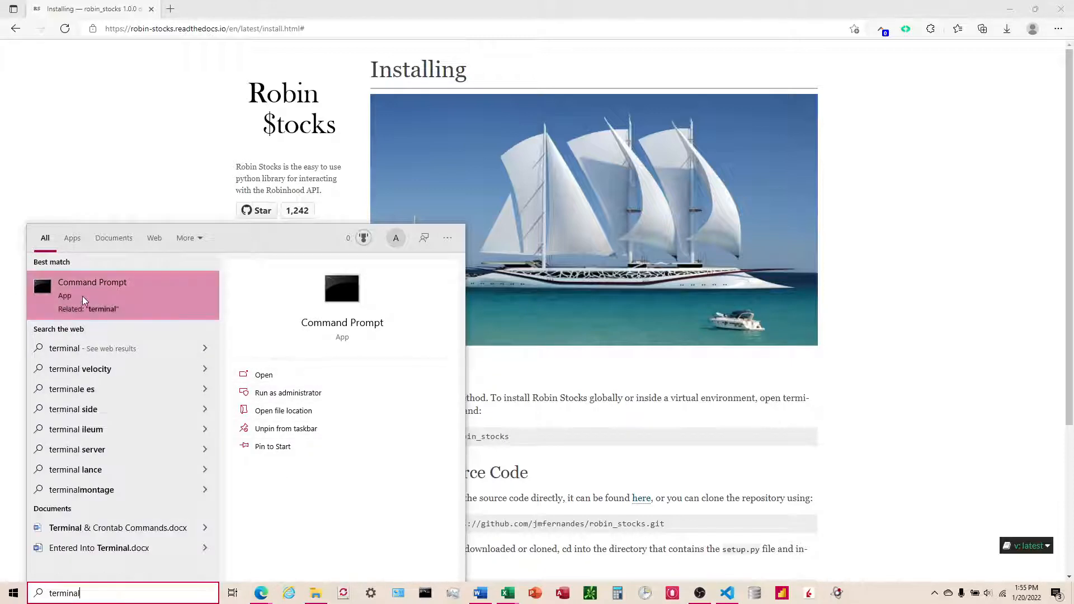
click(263, 374)
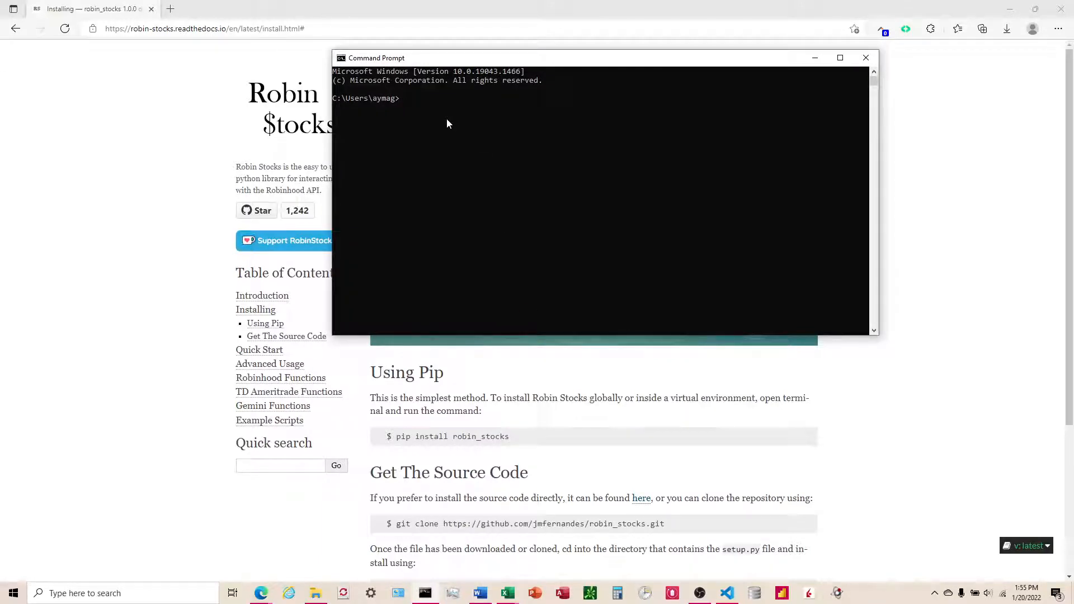
text(pip install)
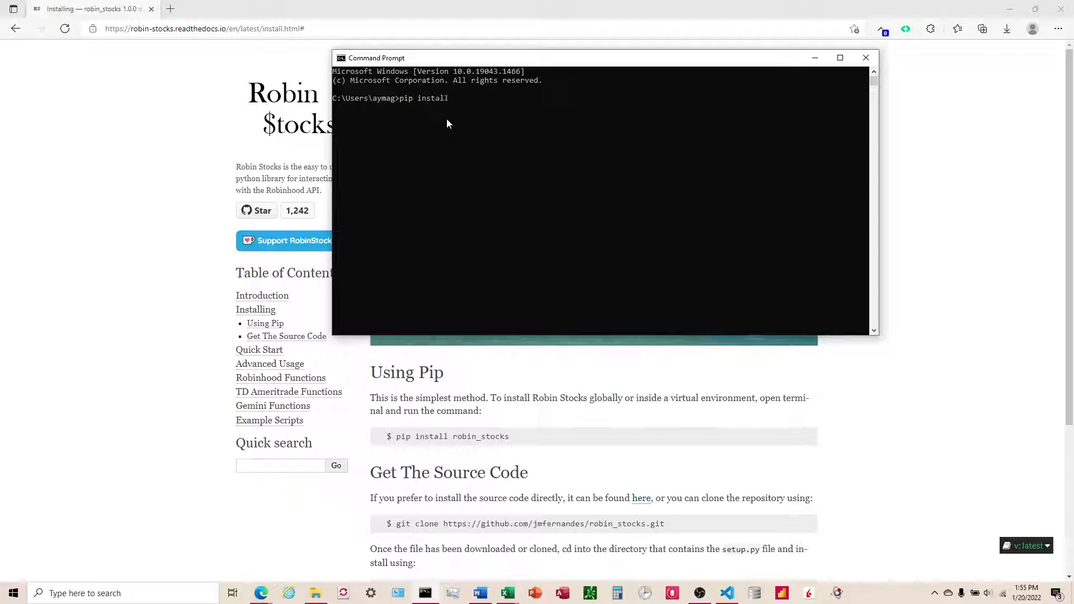
text(robin_stocks)
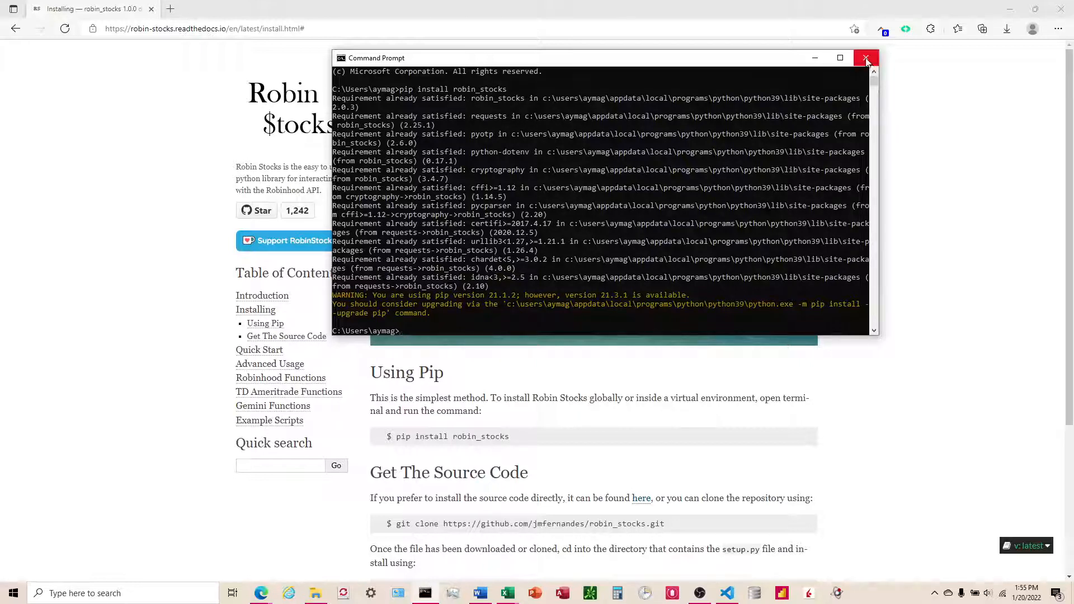
click(866, 58)
text(python)
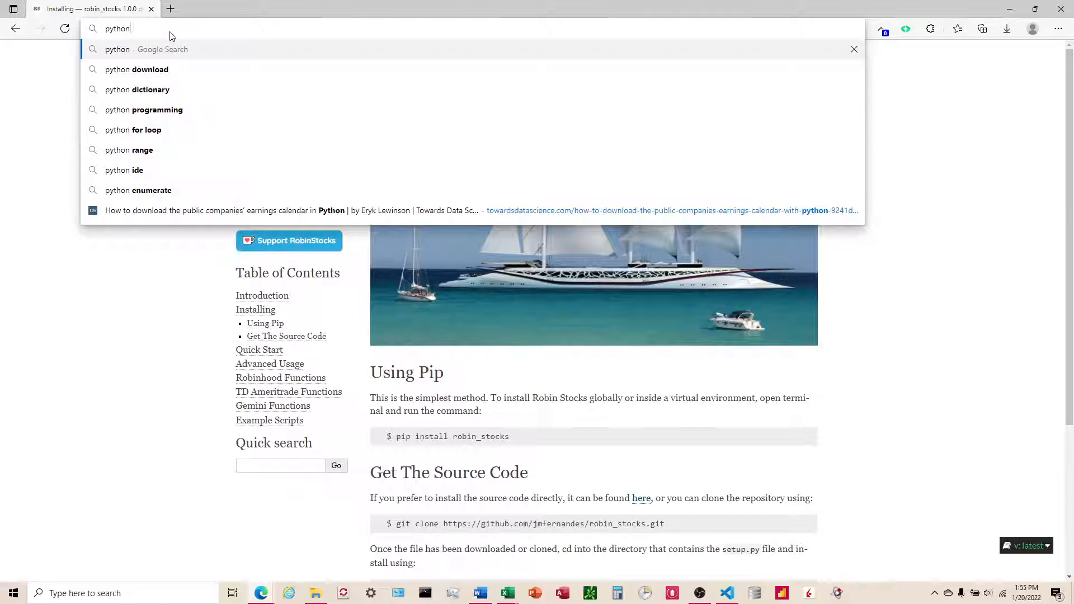
Search for python and open python.org's Downloads page listing the active releases.
key(enter)
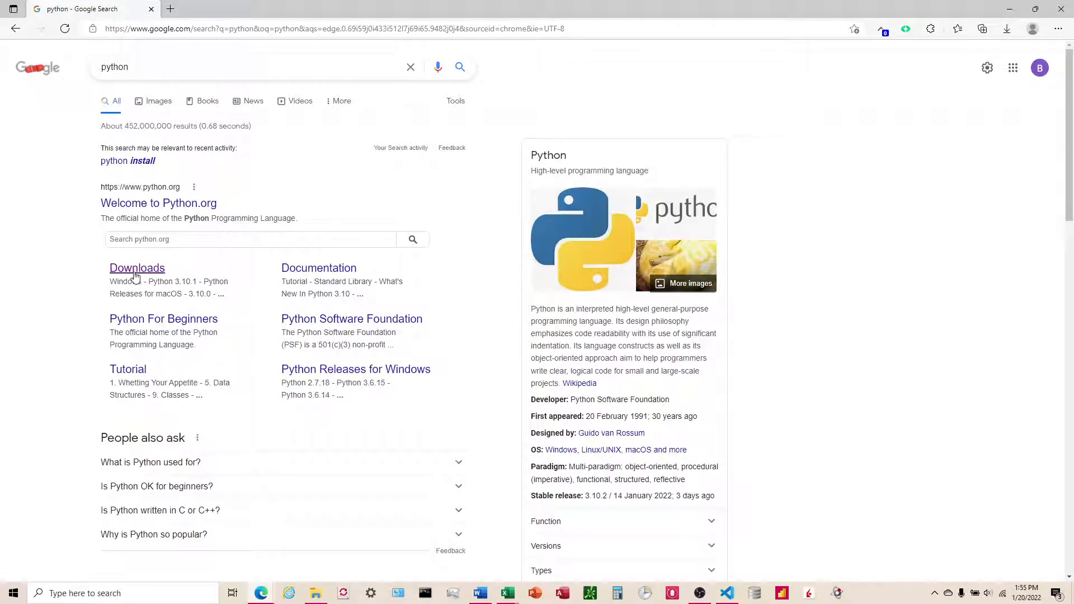
click(137, 268)
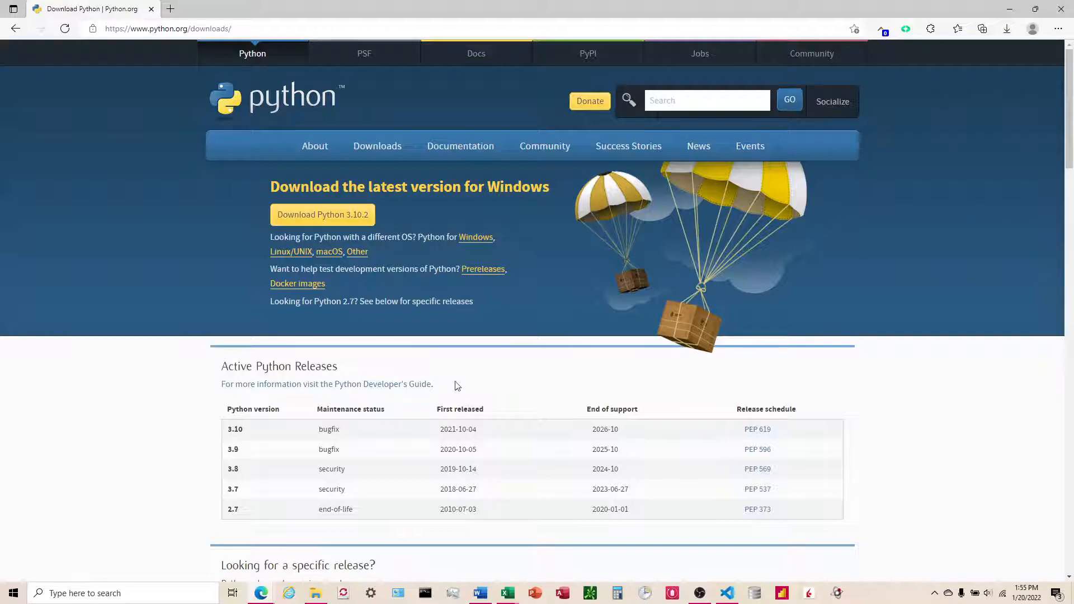
mouse_move(355, 406)
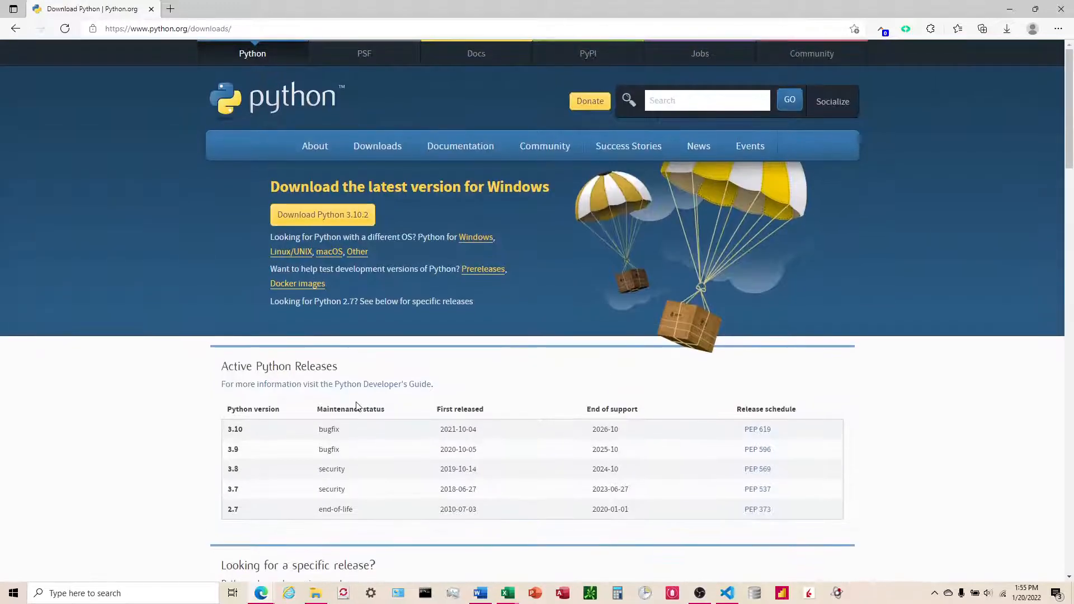
mouse_move(477, 259)
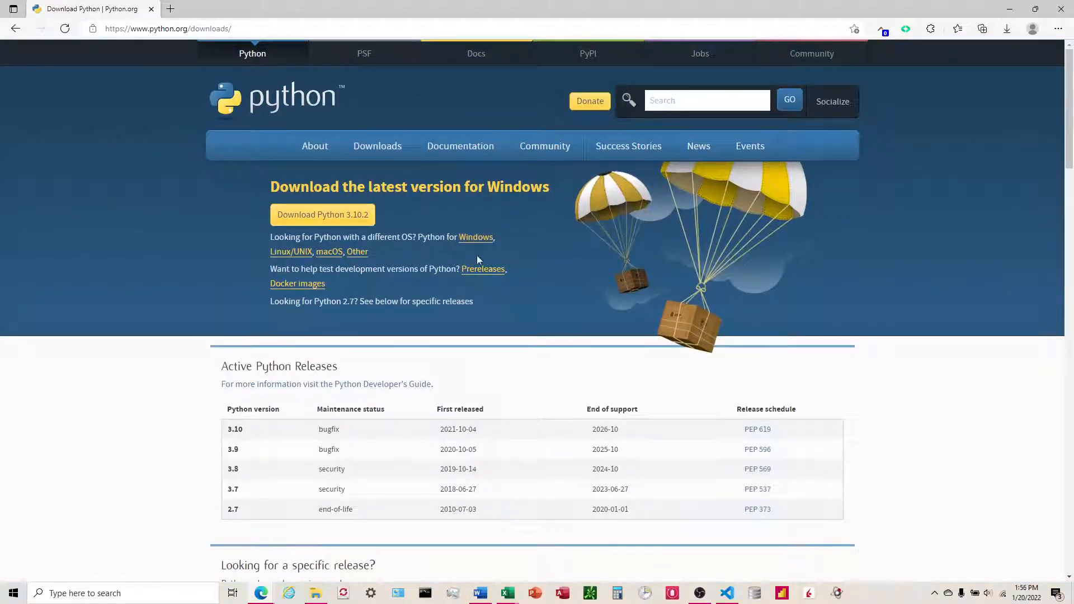
scroll(down, 3)
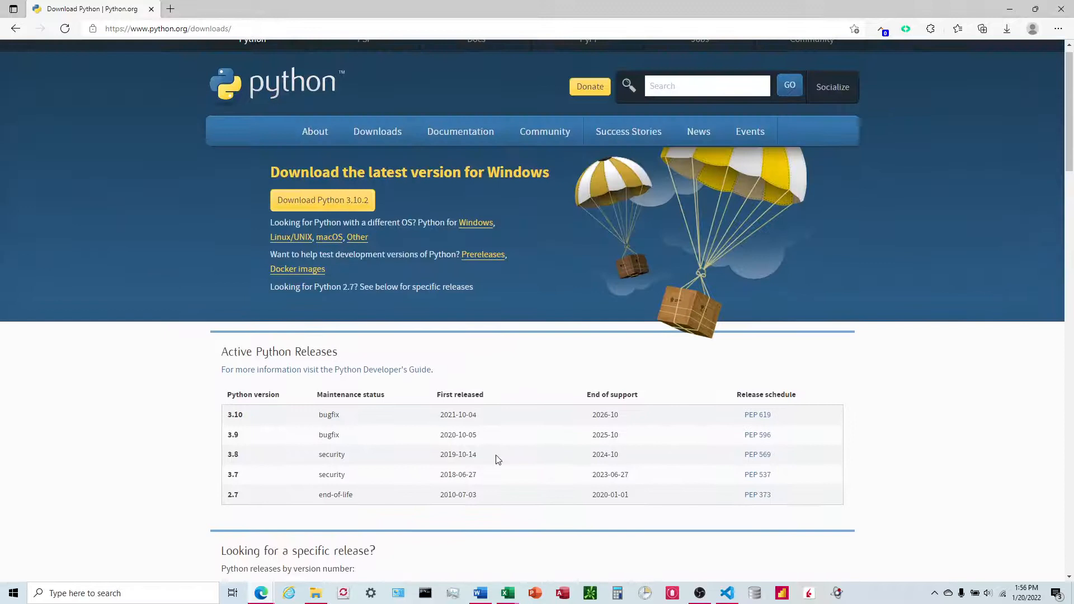
scroll(up, 3)
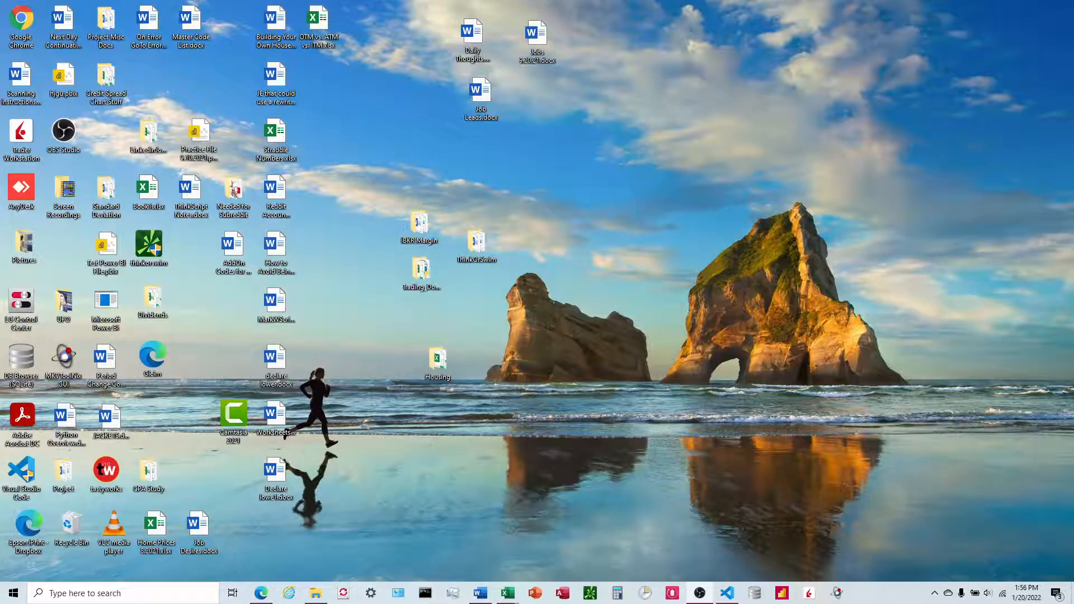
mouse_move(623, 201)
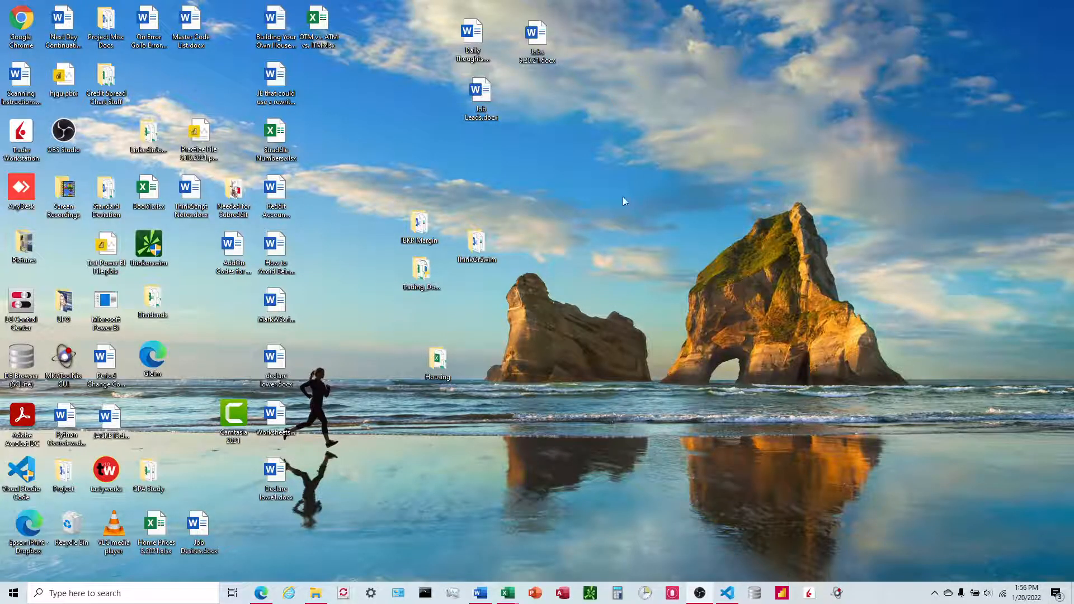
mouse_move(653, 95)
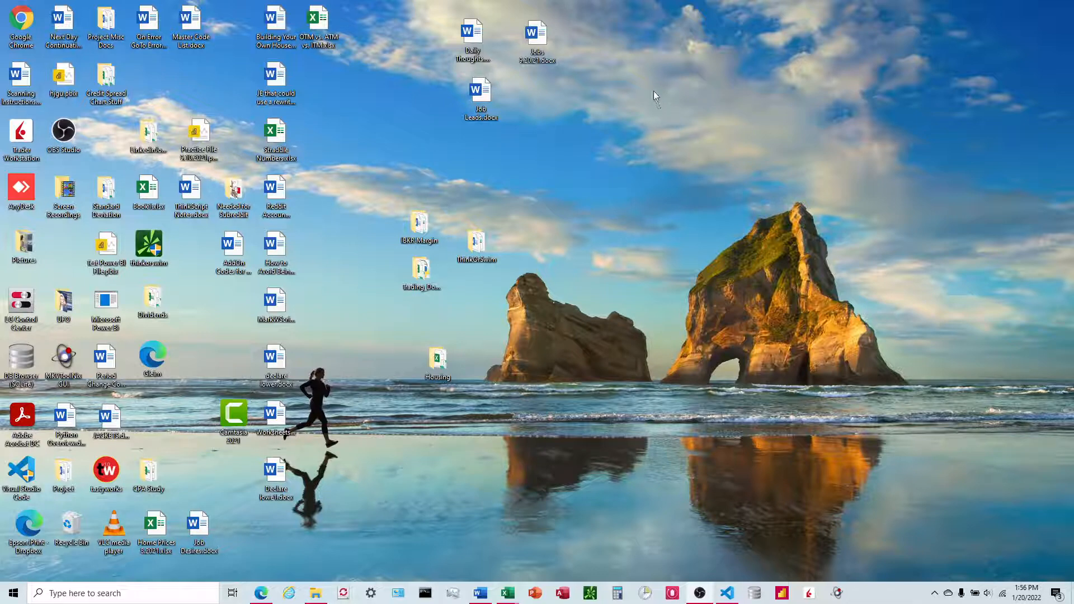
Create a new text document on the desktop from the right-click New menu.
right_click(653, 95)
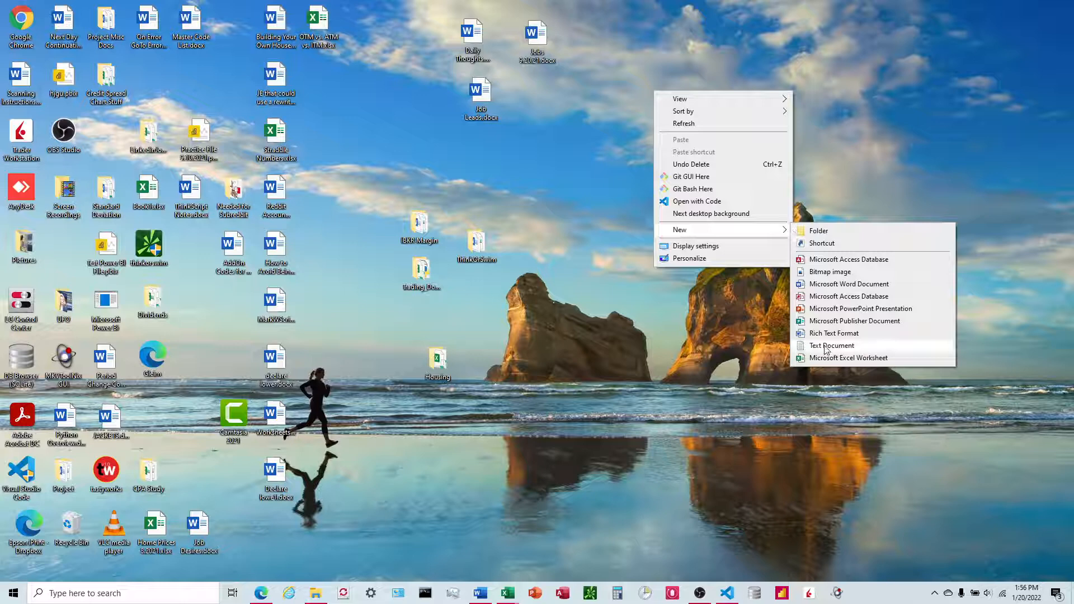
click(832, 345)
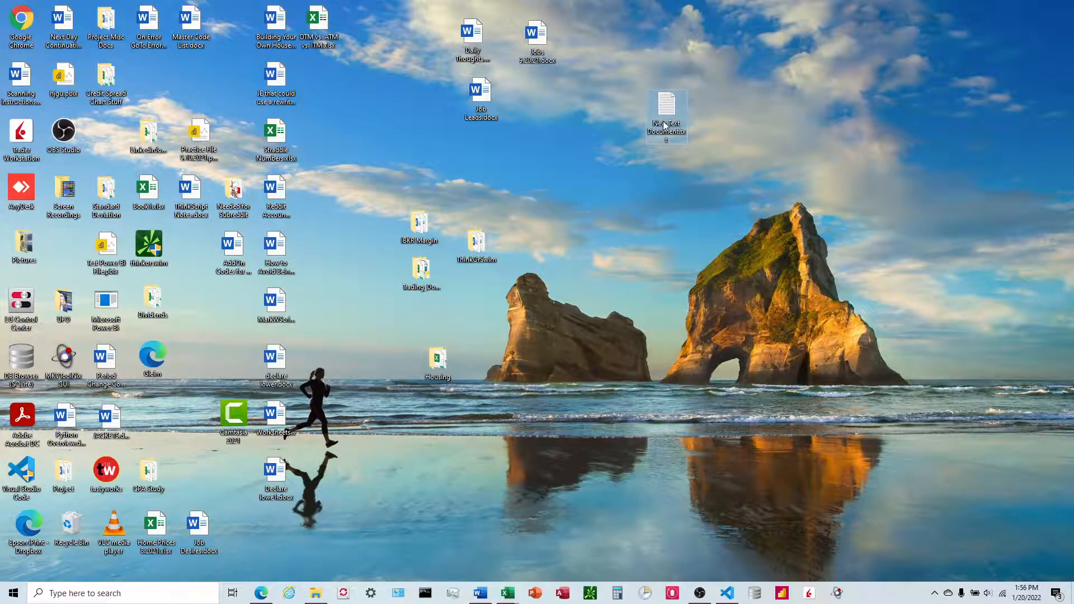
Put the Robinhood order-history export script in New Text Document.txt and select the EMAIL HERE placeholder.
double_click(666, 110)
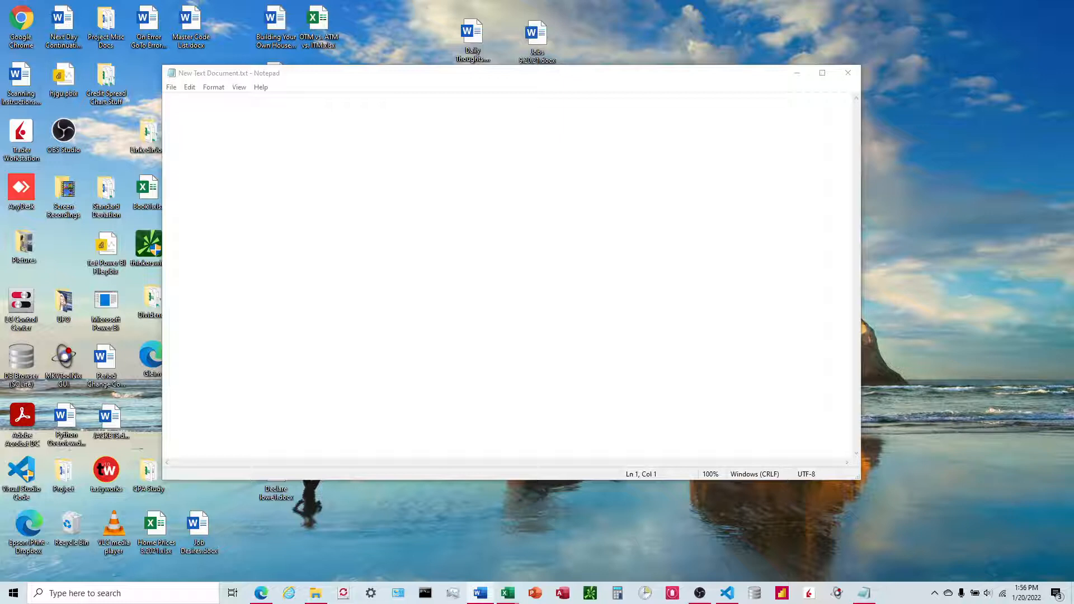
mouse_move(394, 250)
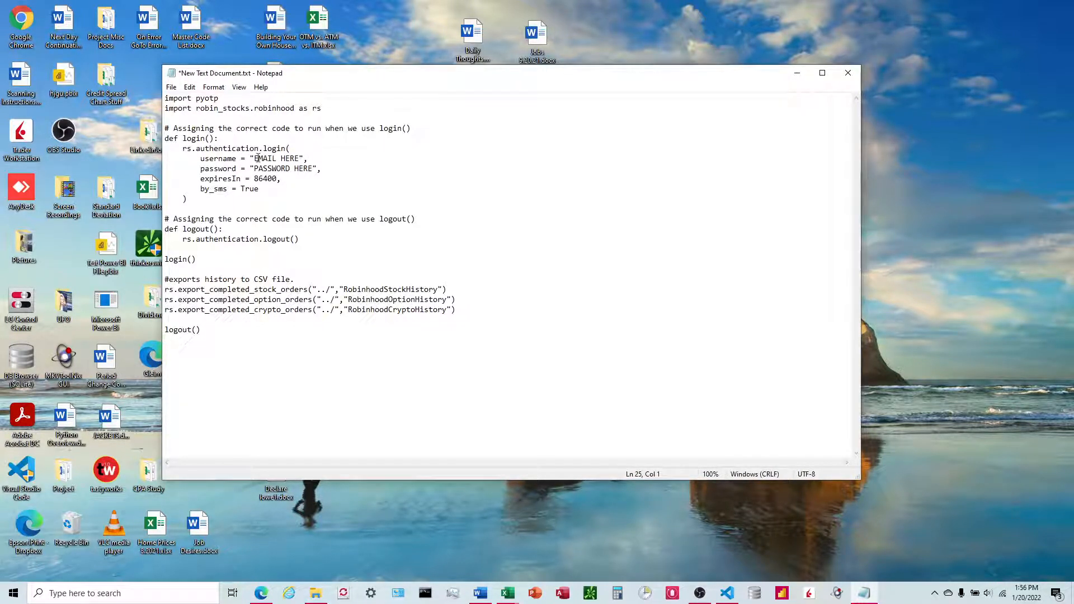
double_click(274, 158)
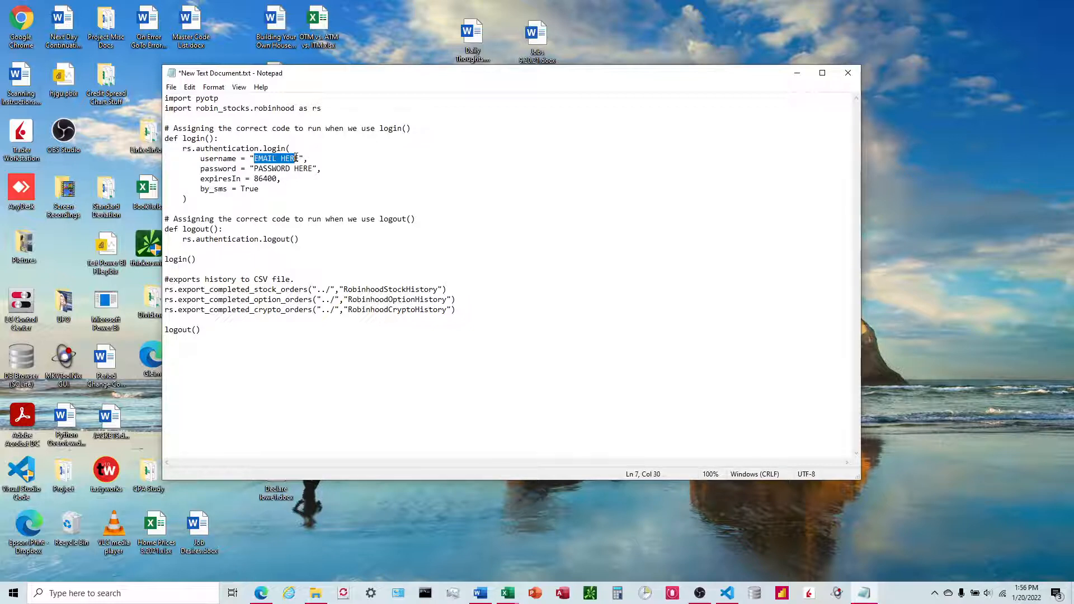
double_click(271, 169)
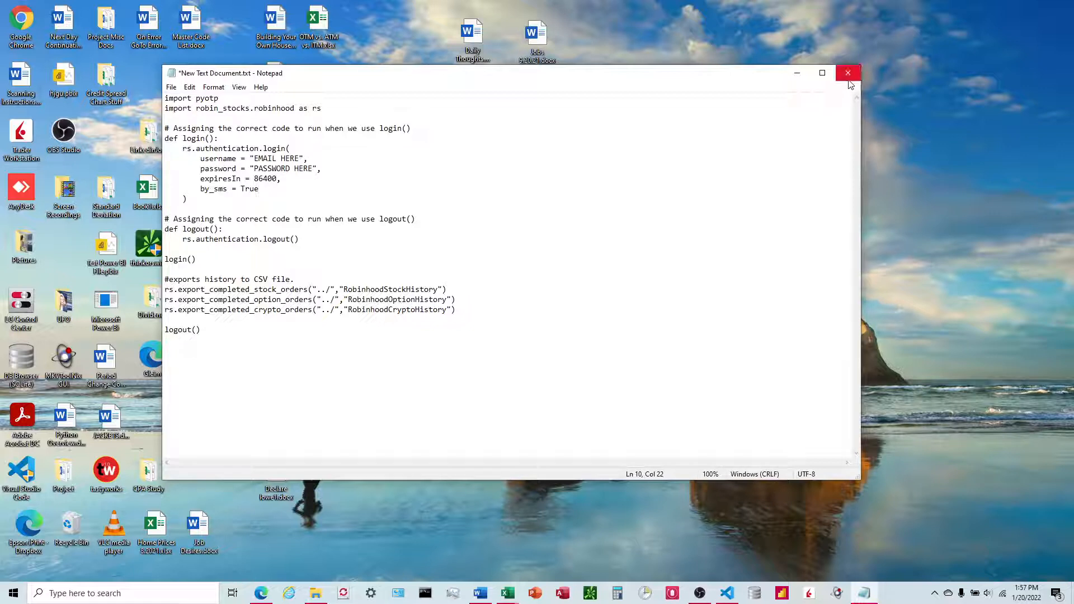
click(848, 73)
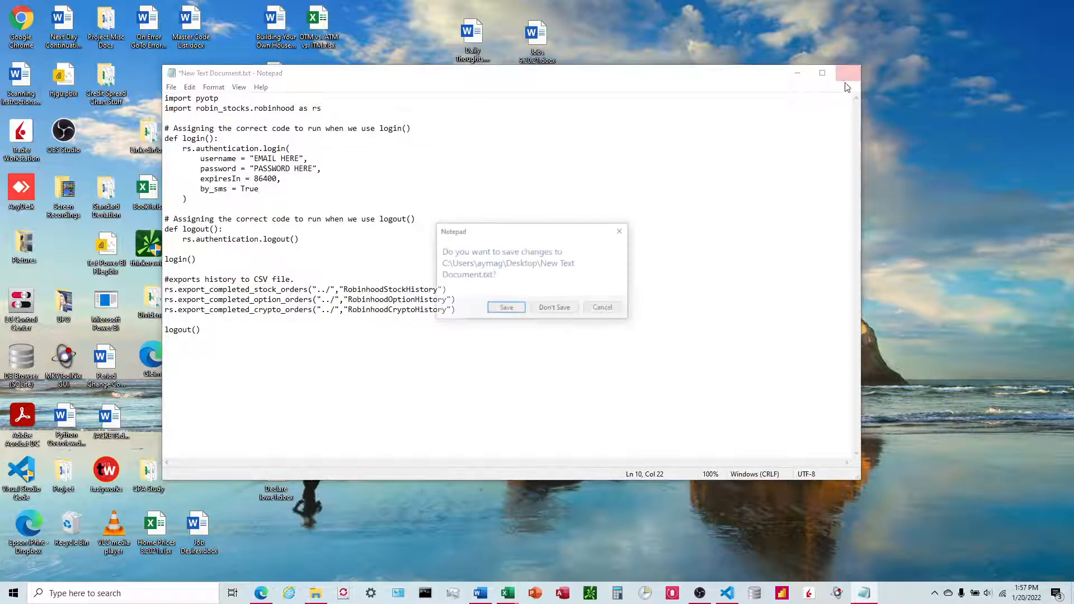
click(601, 307)
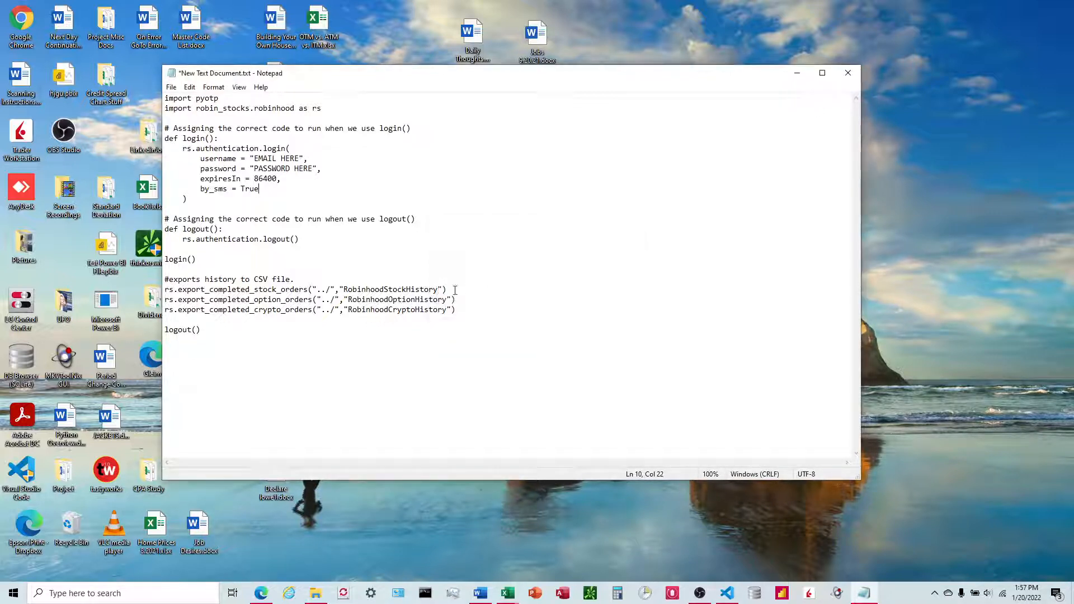
Replace the export calls' path and name arguments with "." and save the script when closing.
drag(320, 289, 438, 289)
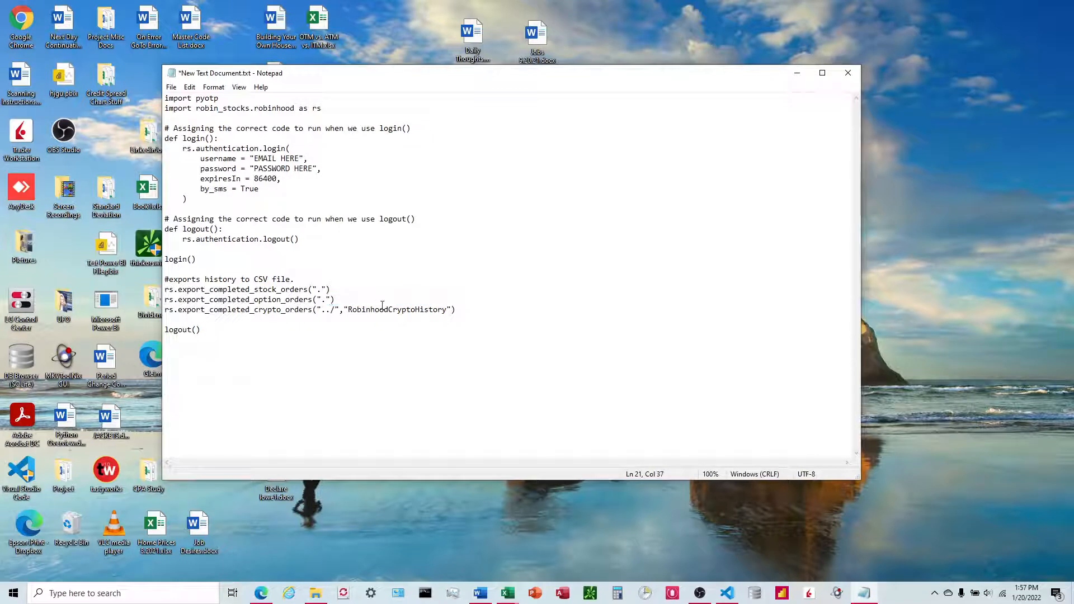
drag(322, 308, 445, 309)
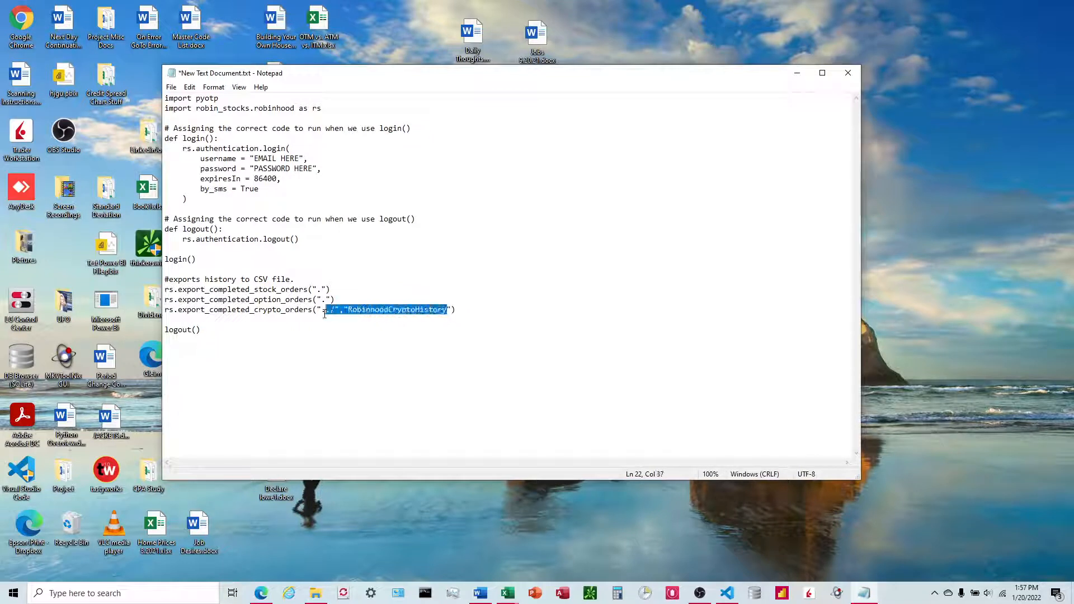
key(Delete)
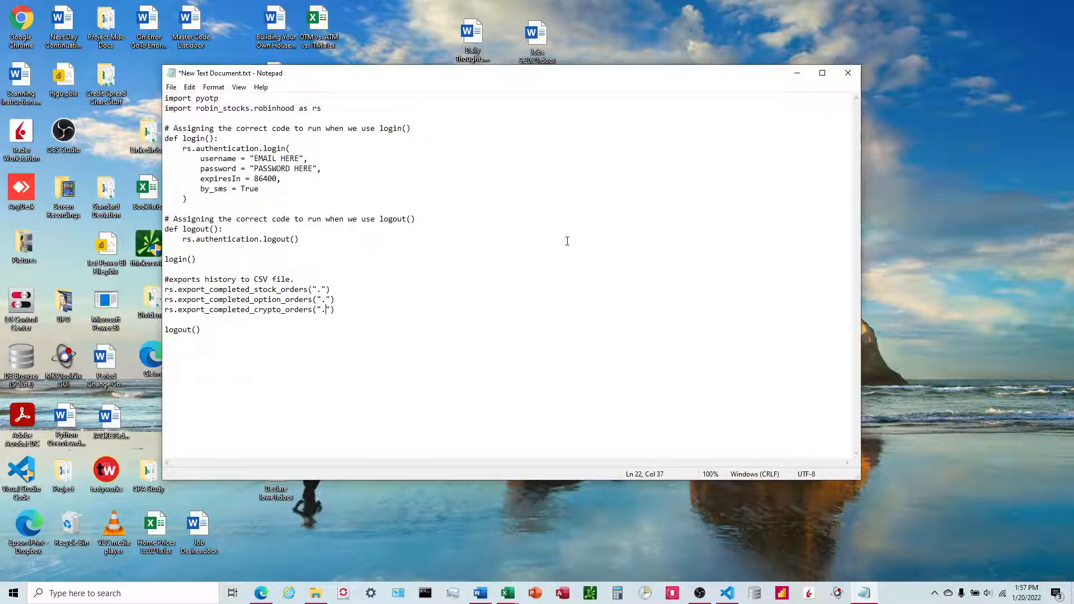
click(847, 73)
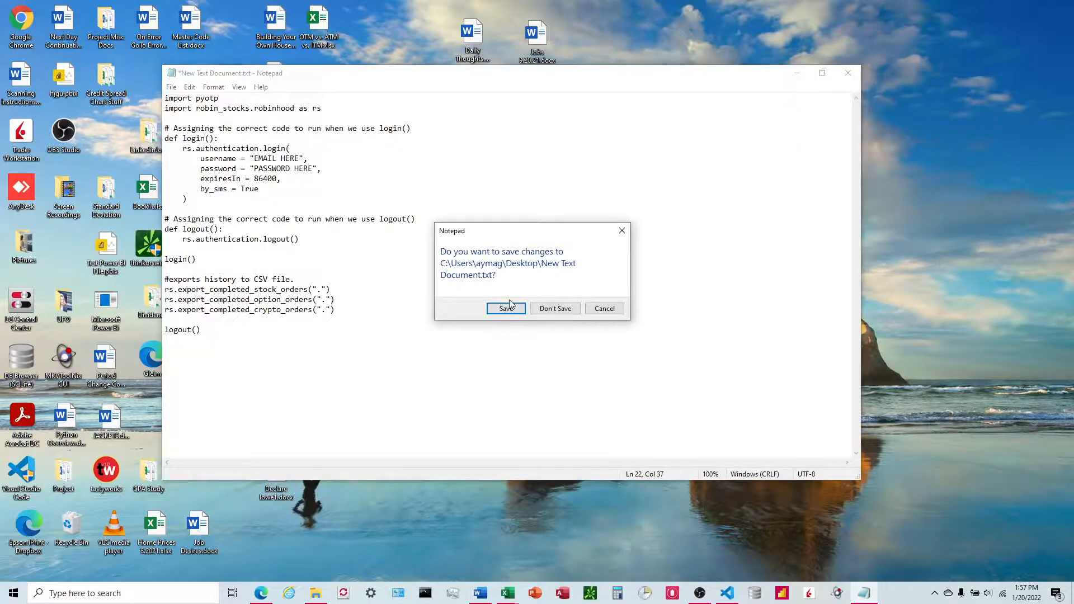
click(555, 308)
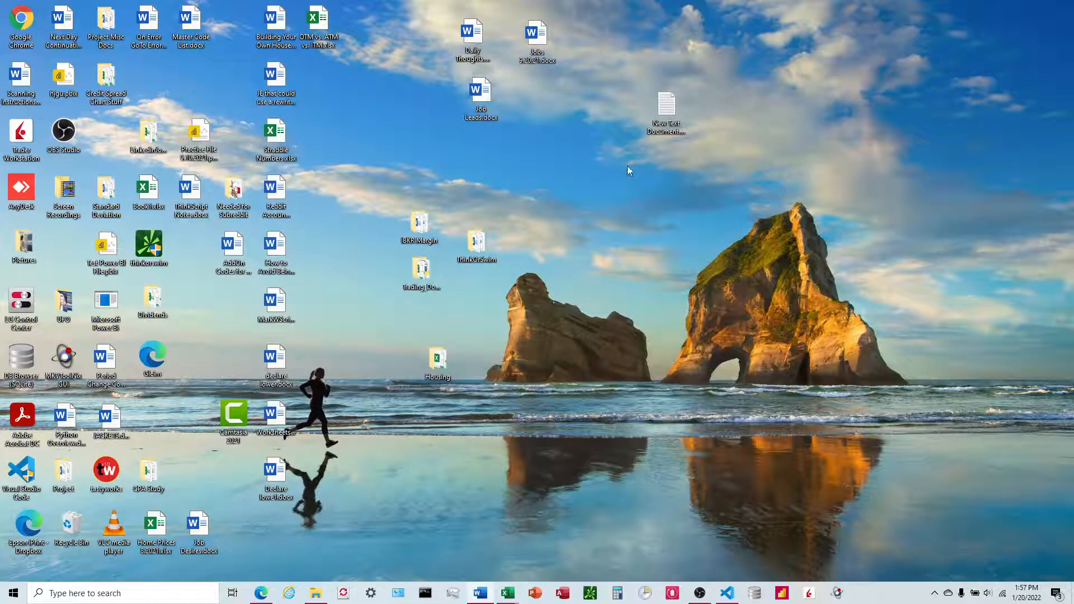
Rename New Text Document.txt to New Text Document.py and confirm the extension change.
right_click(666, 113)
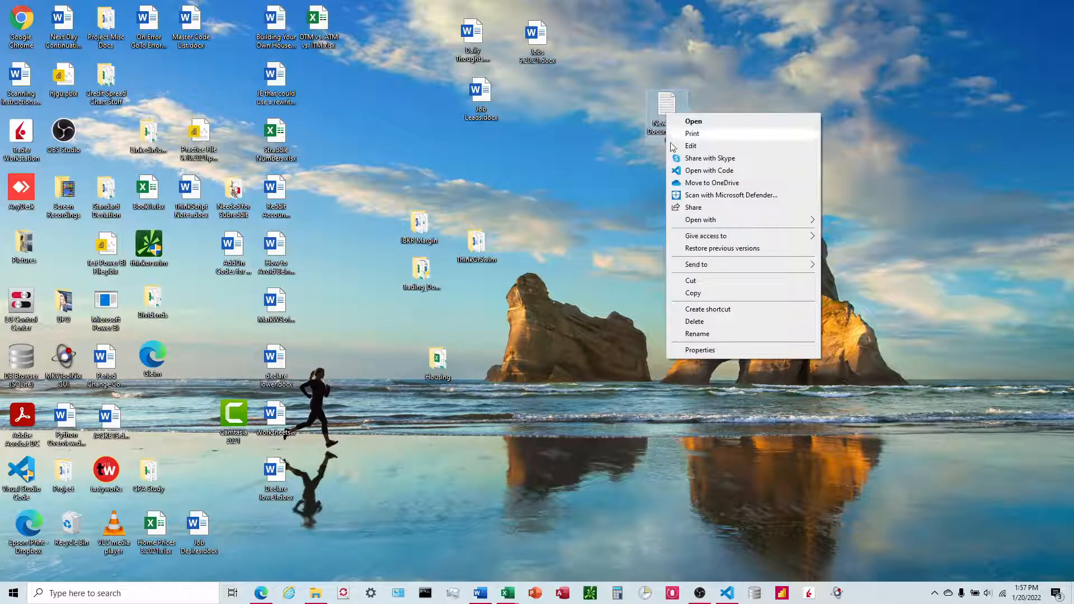
click(698, 333)
text(New Text Document.py)
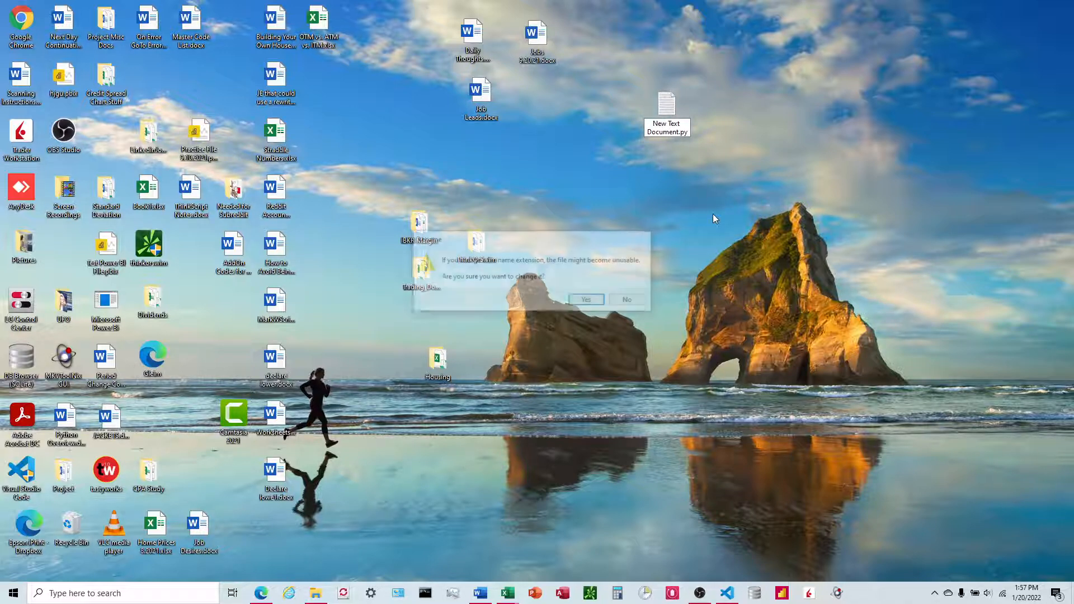
click(585, 299)
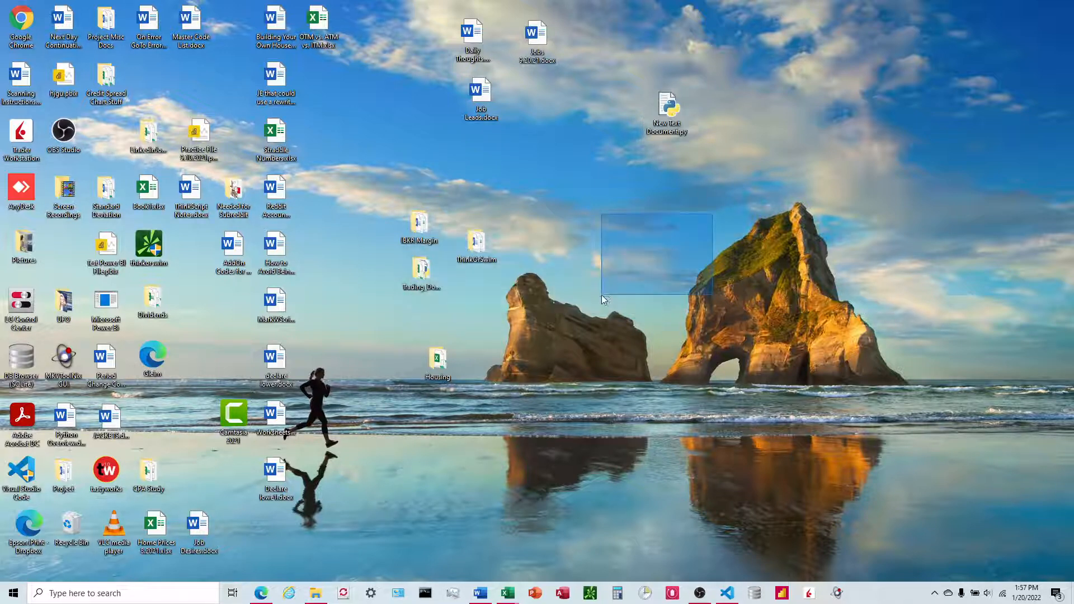
mouse_move(667, 110)
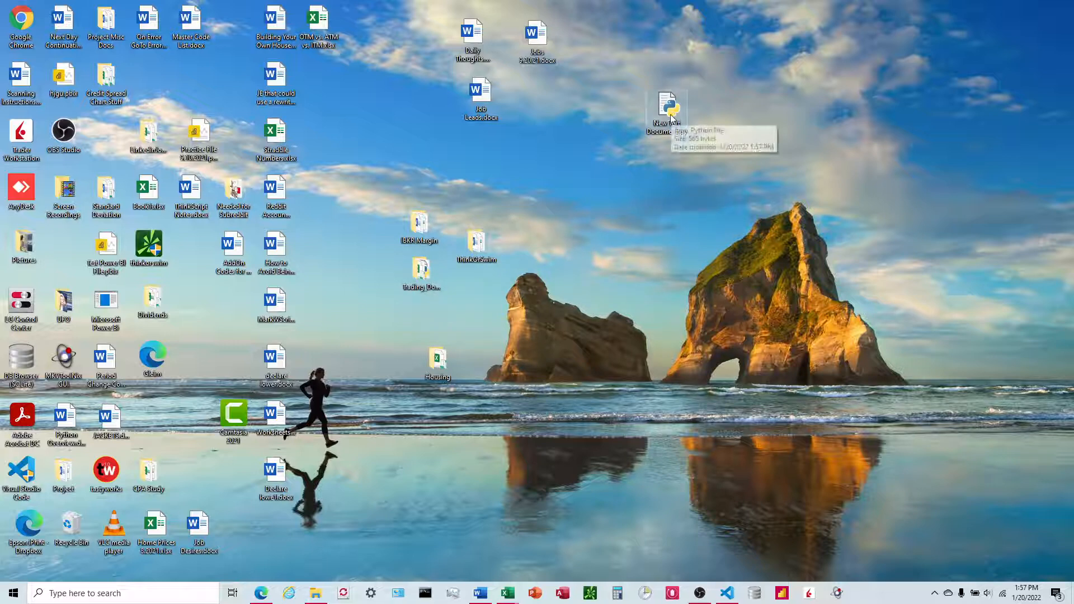
mouse_move(668, 112)
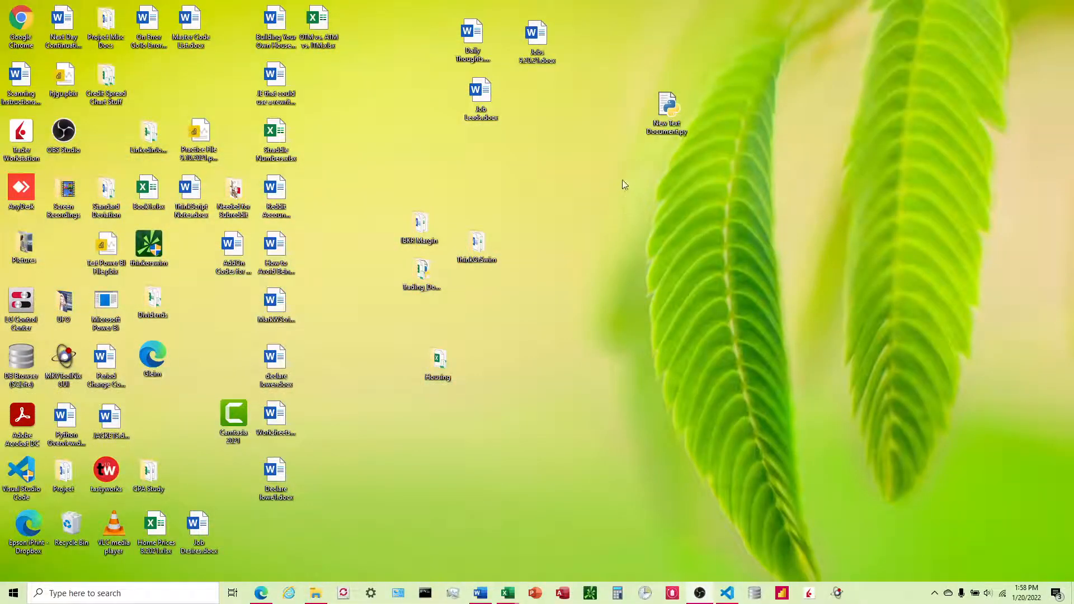
Run New Text Document.py and enter the MFA code so it exports the order CSVs.
click(666, 110)
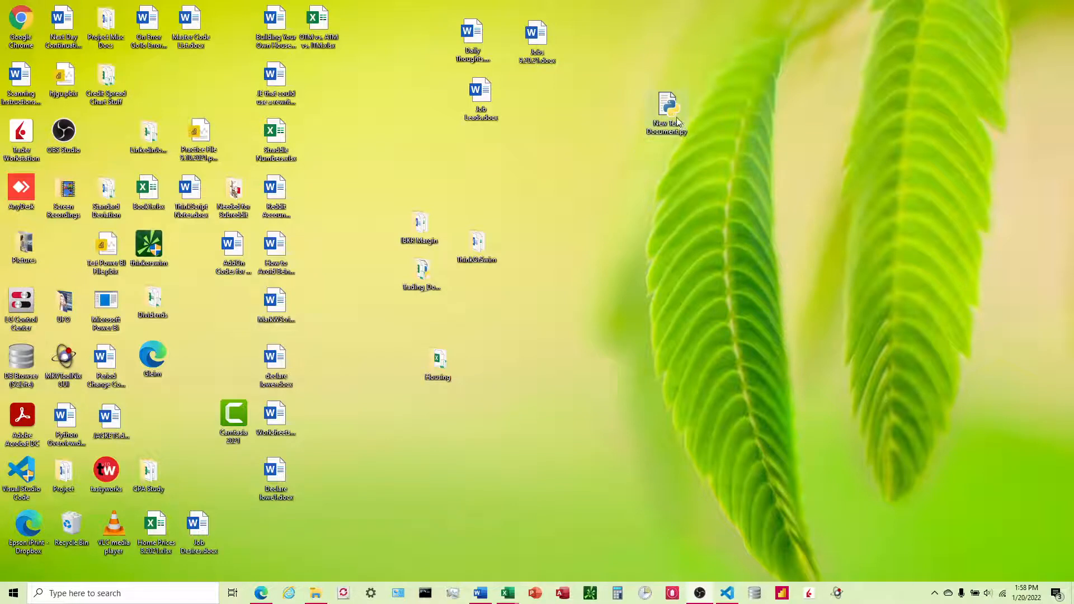
mouse_move(678, 134)
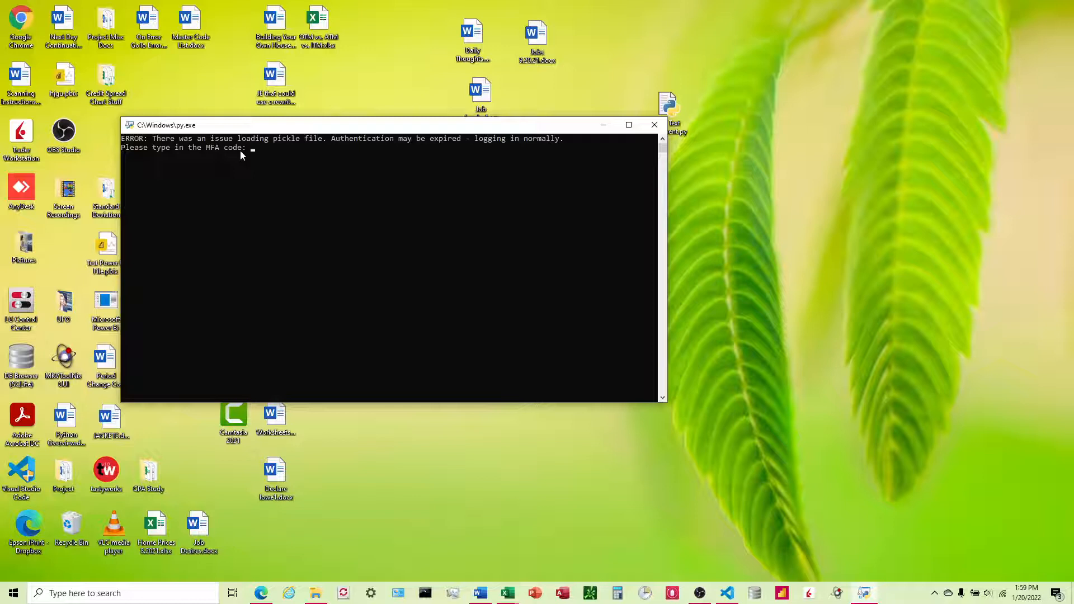
text(871)
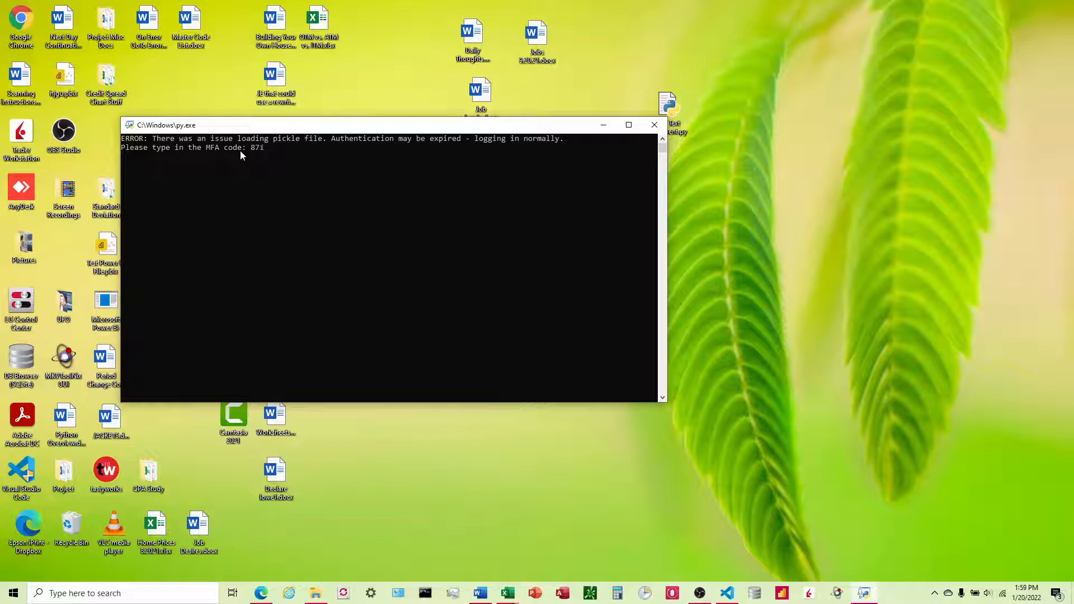
text(830)
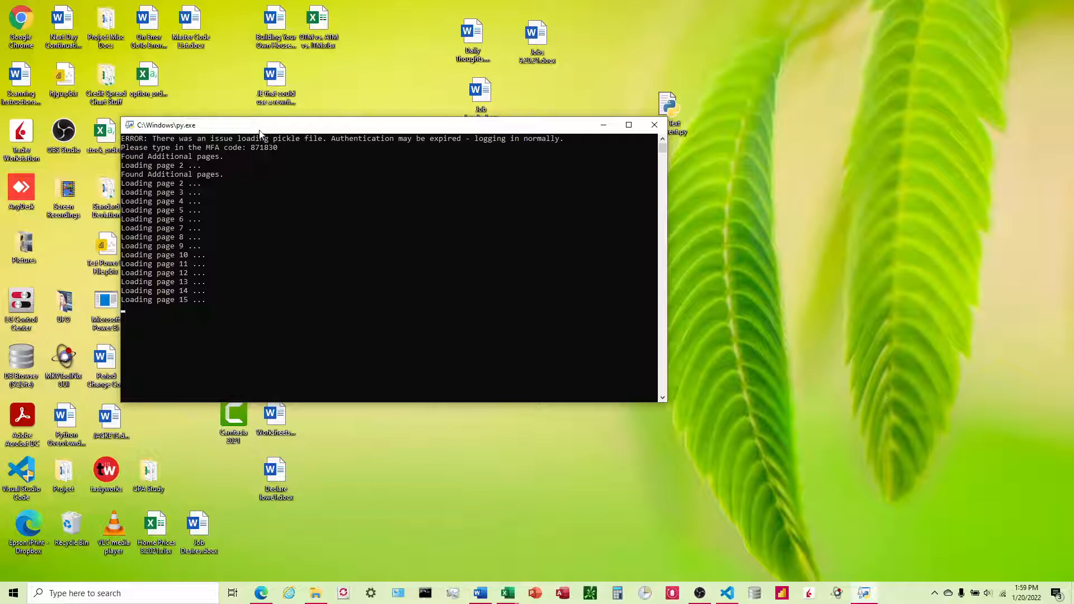
drag(258, 124, 505, 151)
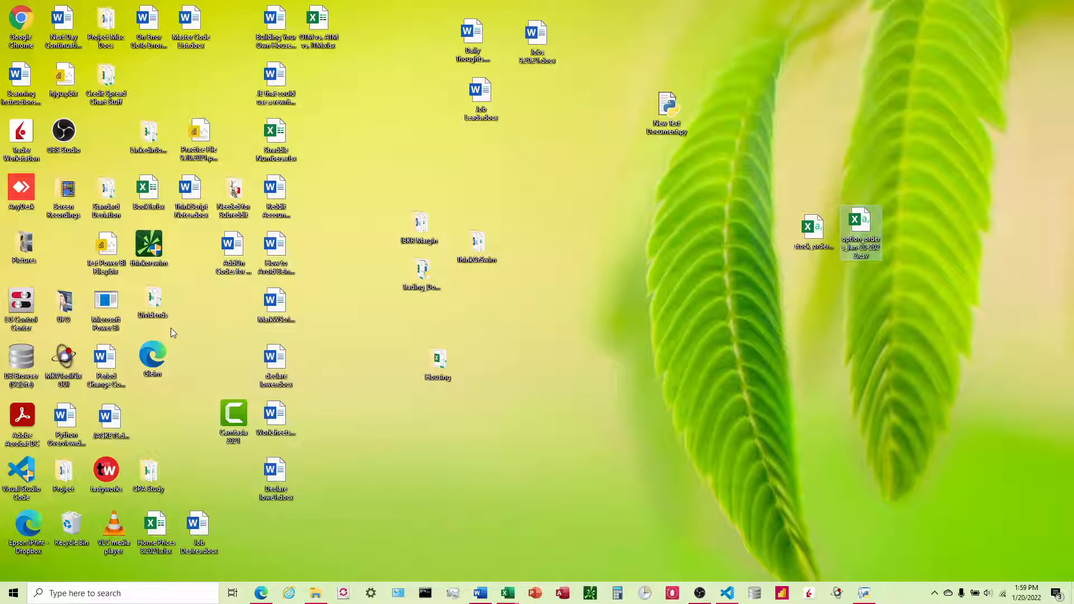
mouse_move(567, 288)
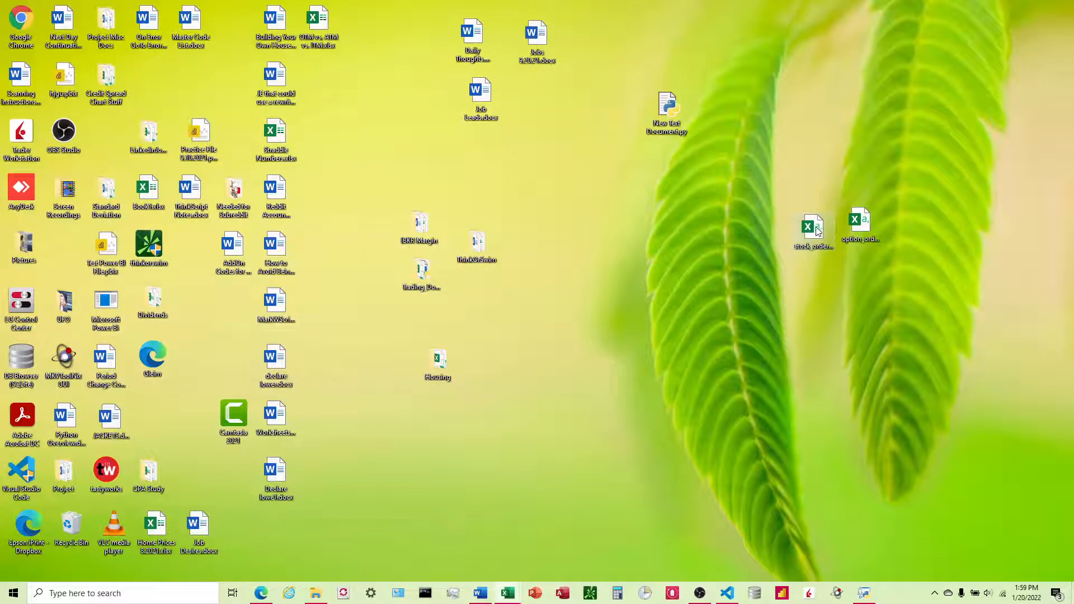
Open the stock_orders CSV from the desktop in Excel.
double_click(813, 226)
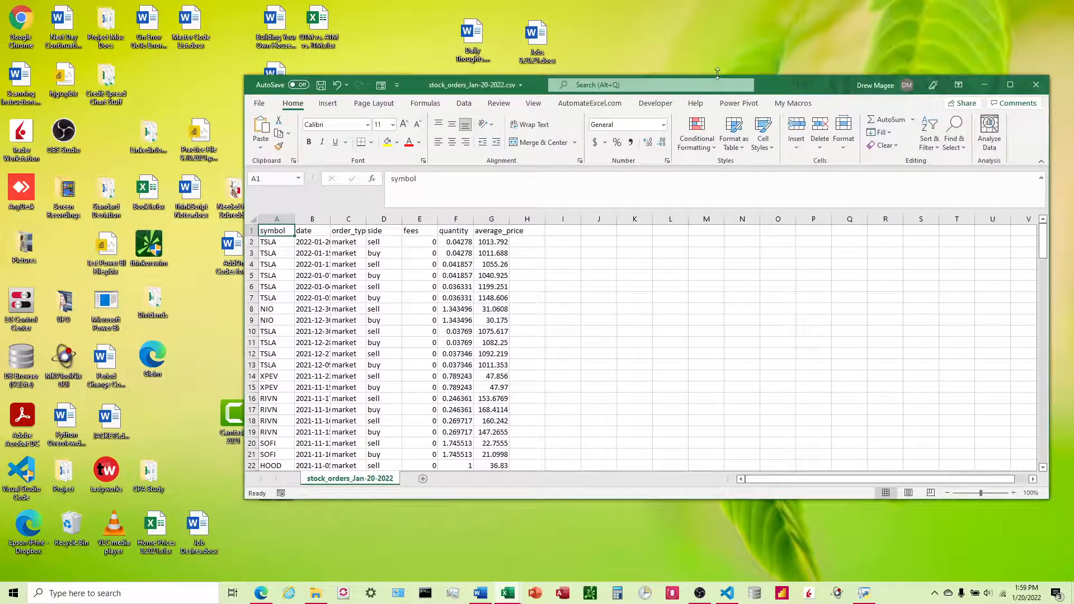
Widen column B to show full order timestamps, review the orders, then close without saving.
click(1010, 84)
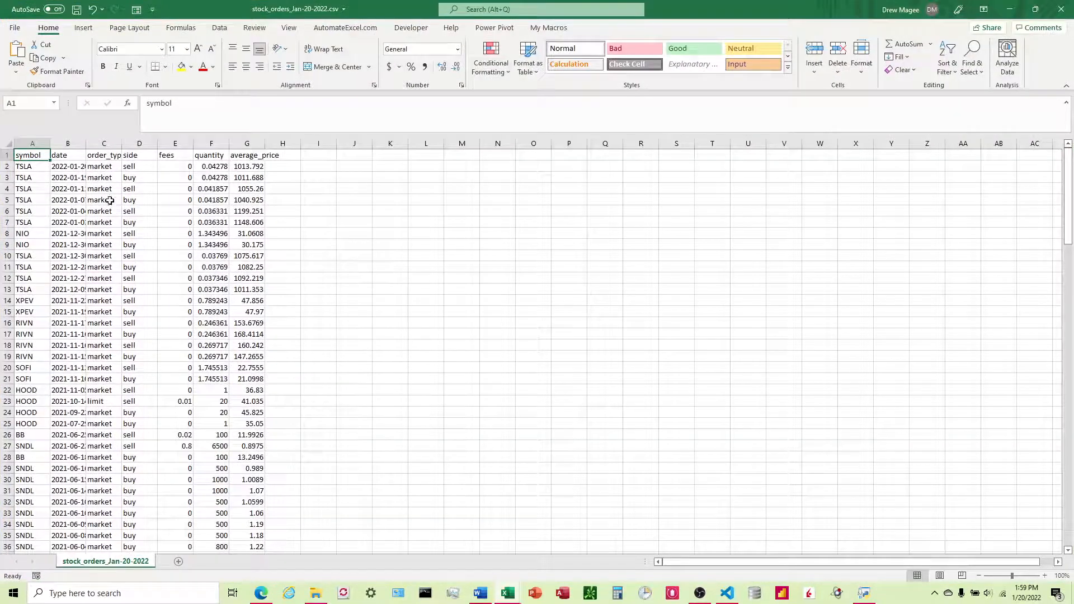
drag(86, 143, 140, 143)
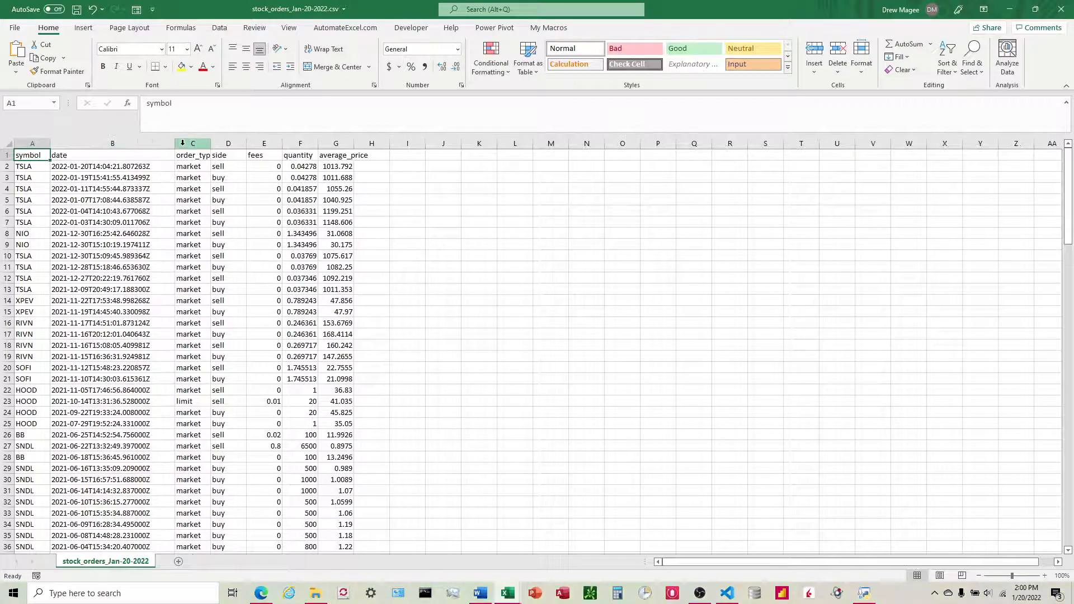
scroll(down, 3)
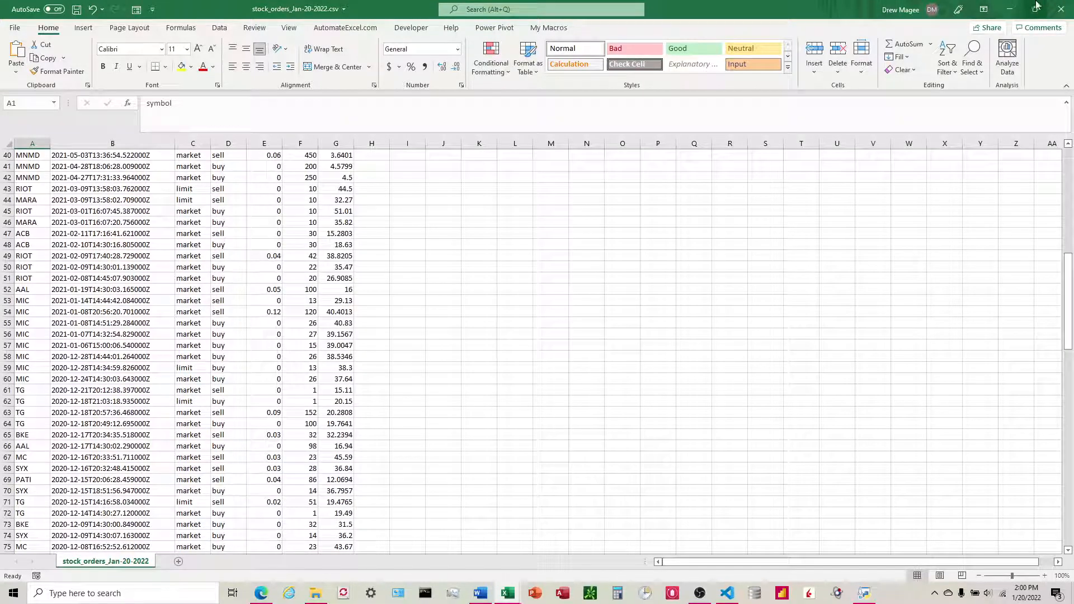
click(1061, 9)
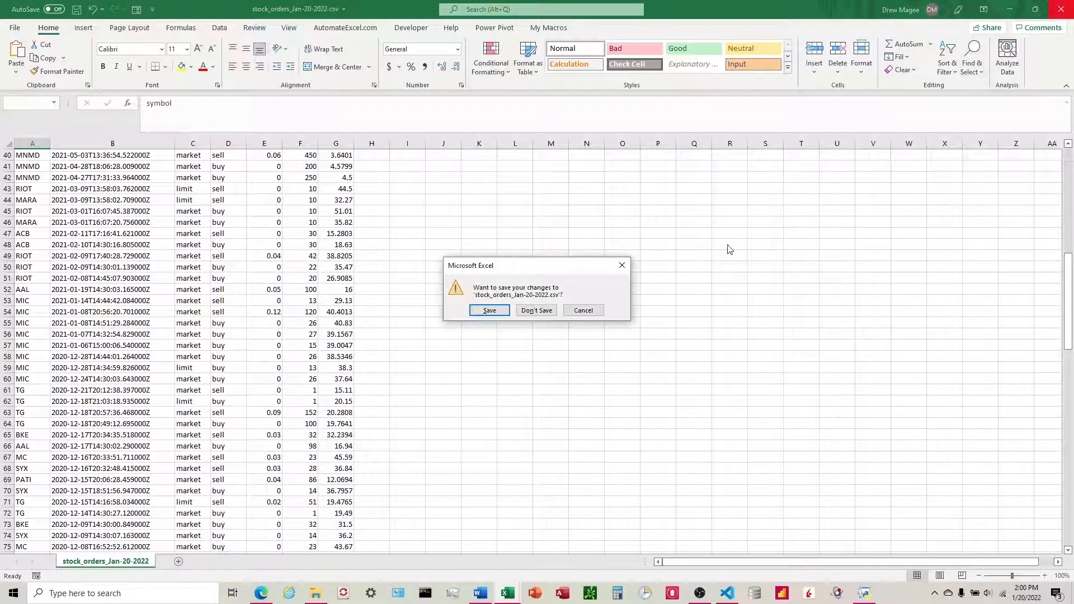
click(536, 310)
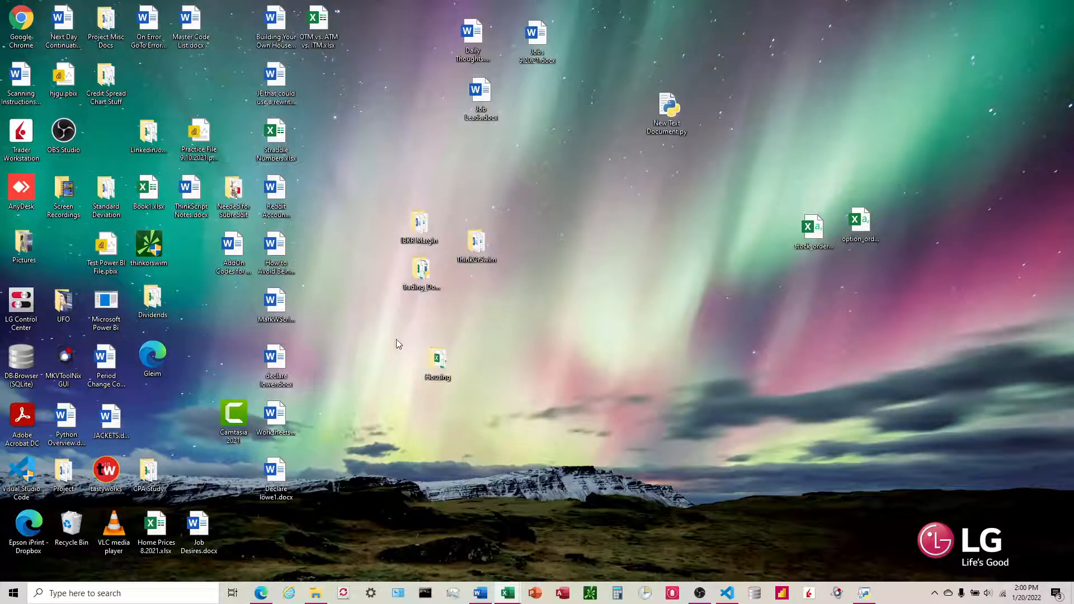
mouse_move(457, 405)
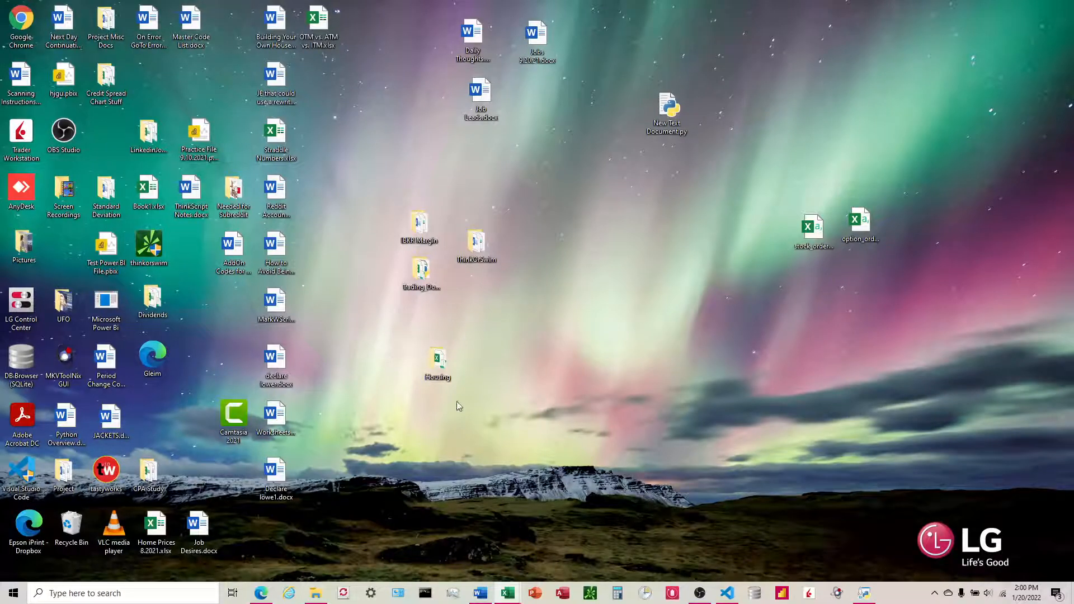